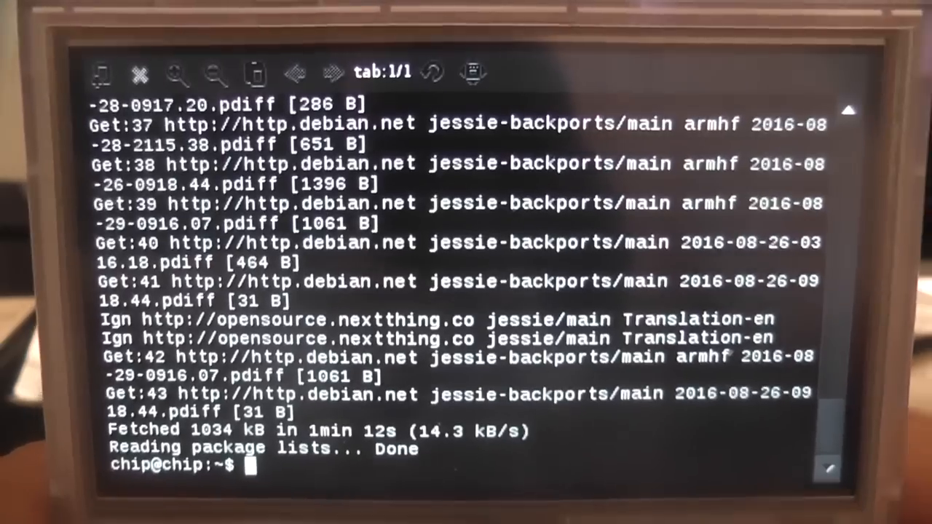
Step: Enter 'sudo apt-get install git build essential libsdl1.2-' at the prompt, not yet run
{"action": "type", "text": "sudo apt"}
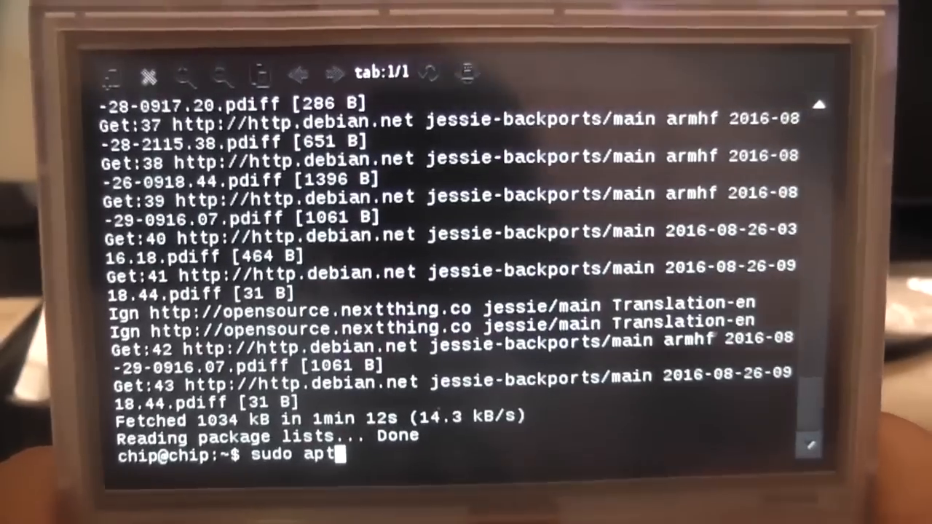
{"action": "type", "text": "-get"}
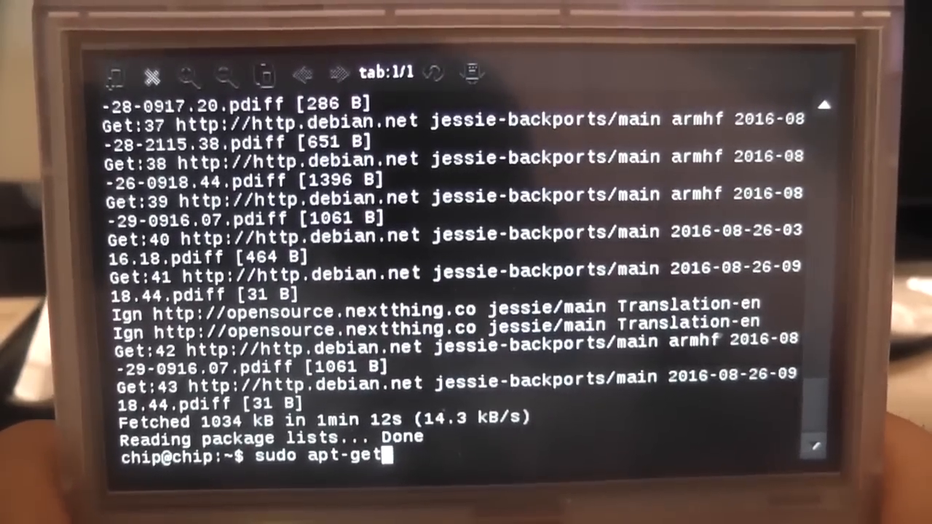
{"action": "type", "text": "ins"}
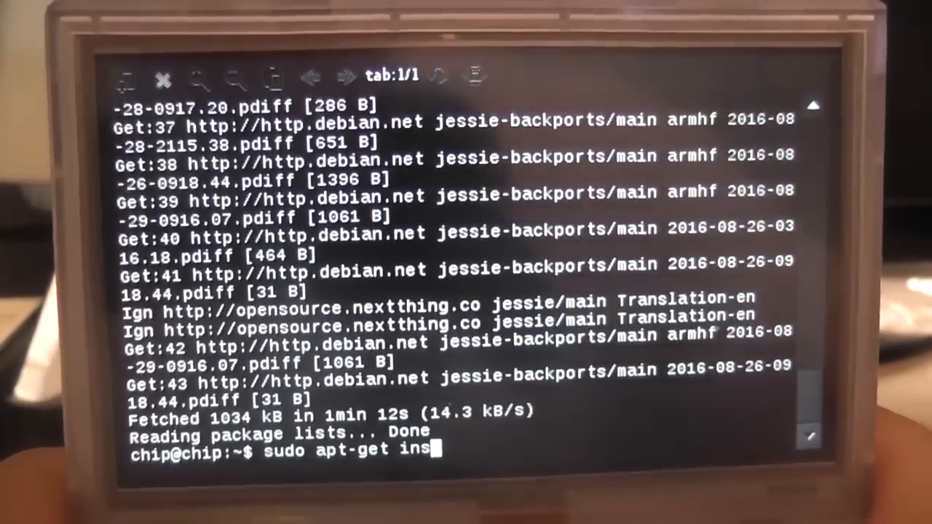
{"action": "type", "text": "tall"}
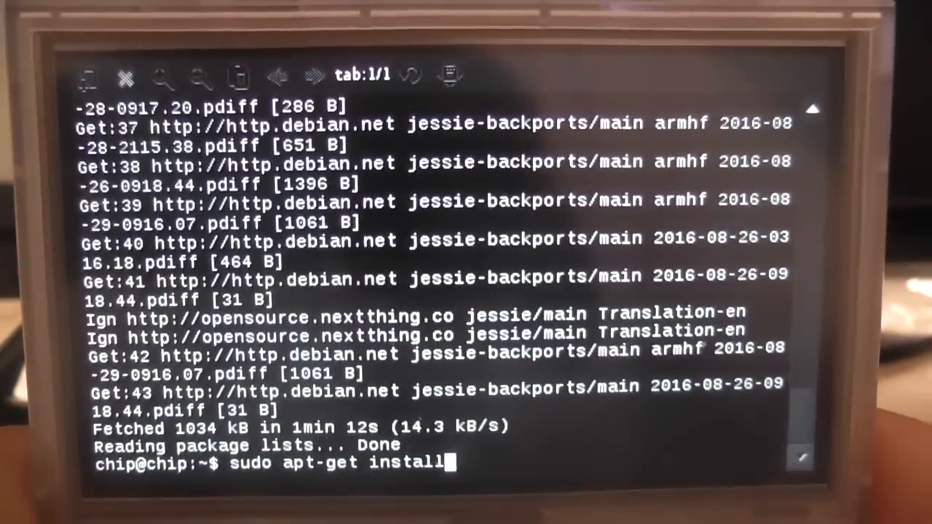
{"action": "type", "text": "git"}
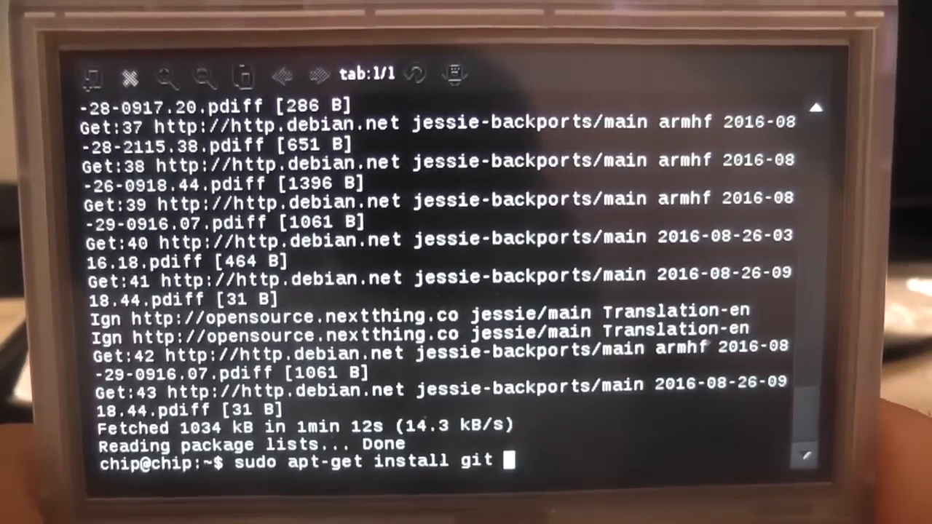
{"action": "type", "text": "build"}
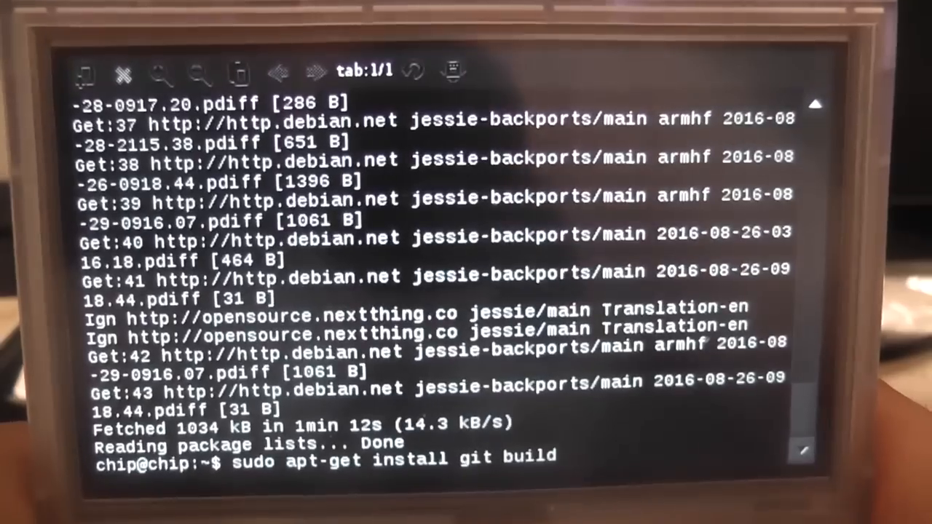
{"action": "type", "text": "e"}
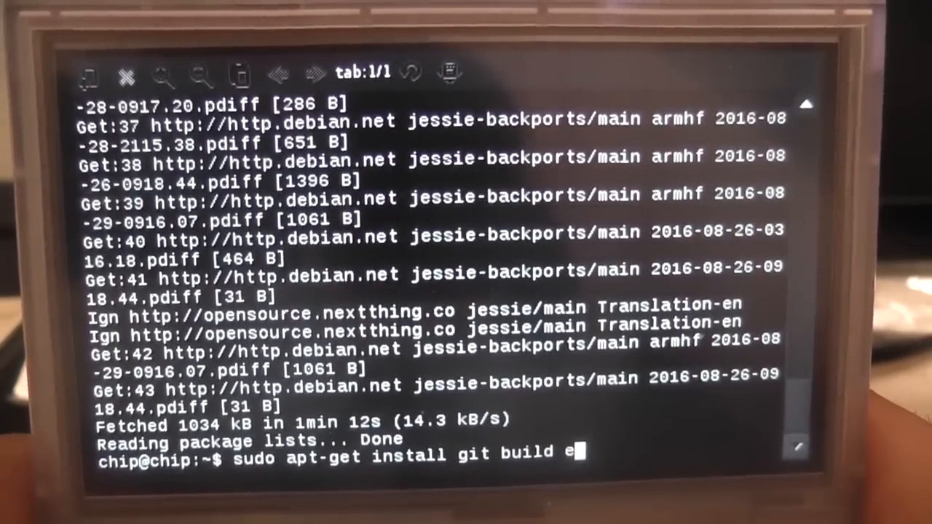
{"action": "type", "text": "ssent"}
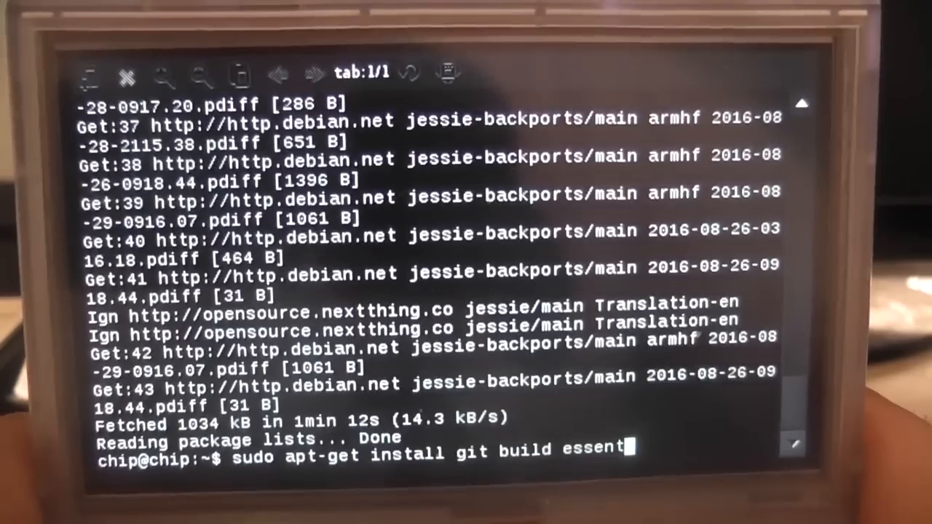
{"action": "type", "text": "ial"}
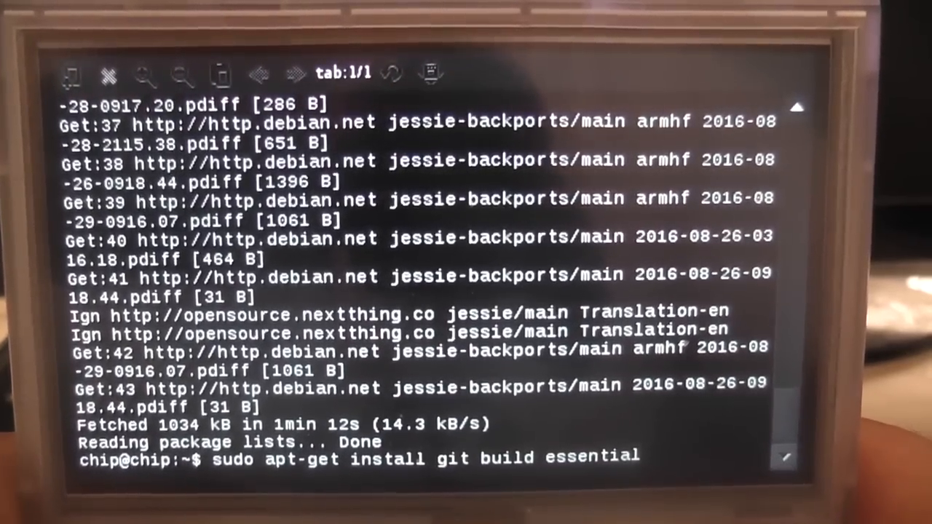
{"action": "type", "text": "li"}
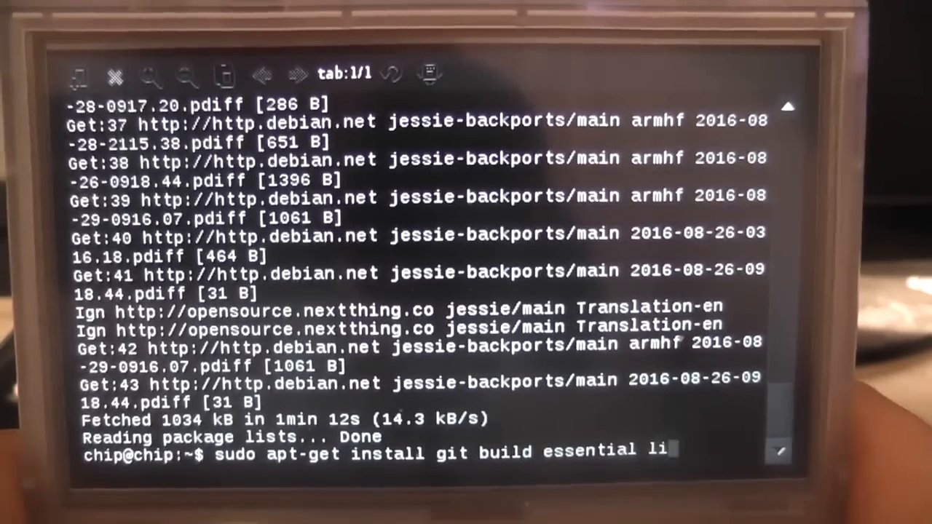
{"action": "type", "text": "bs"}
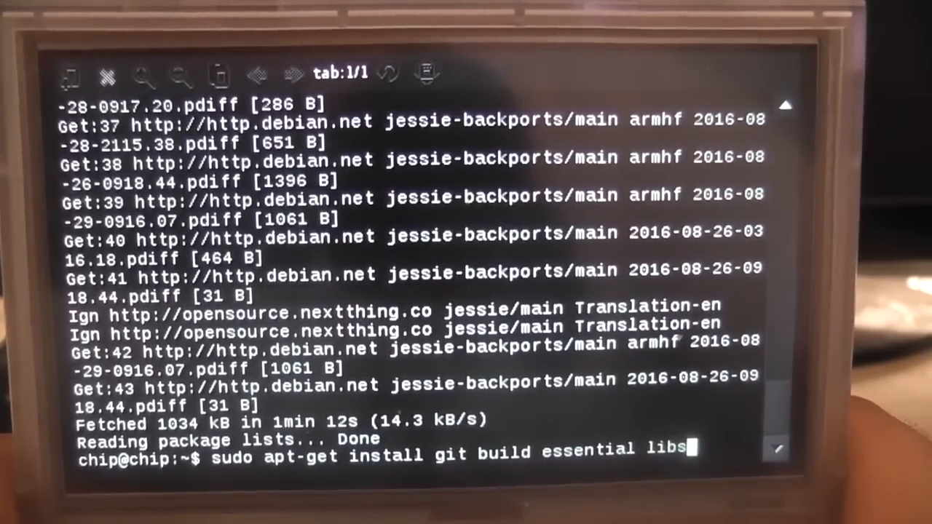
{"action": "type", "text": "d"}
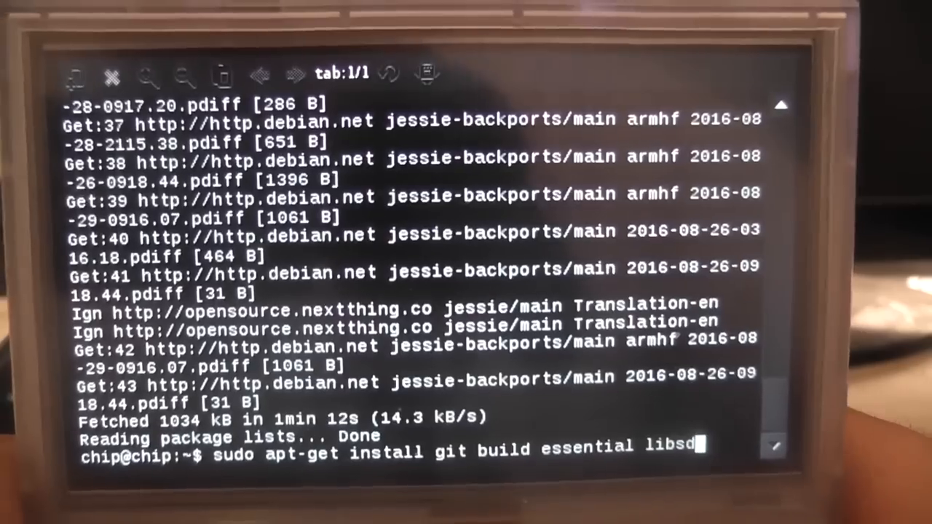
{"action": "type", "text": "l"}
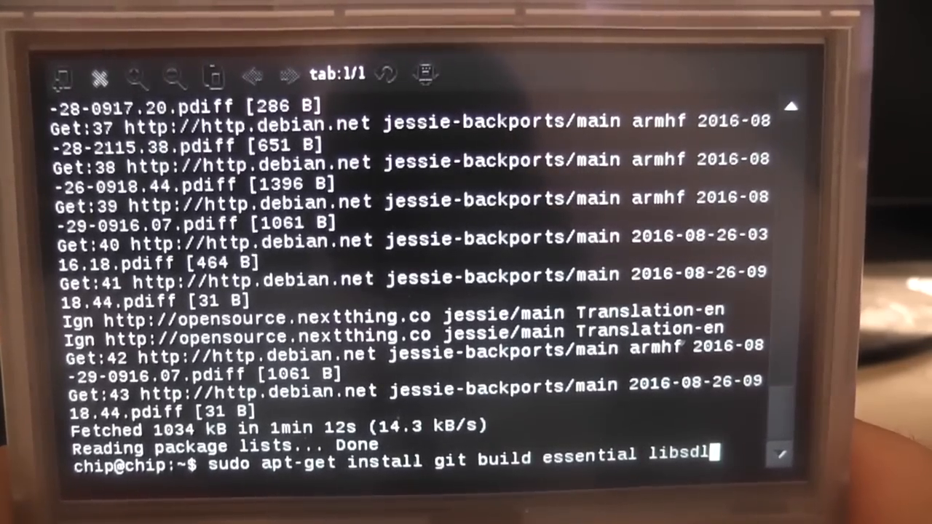
{"action": "type", "text": "1"}
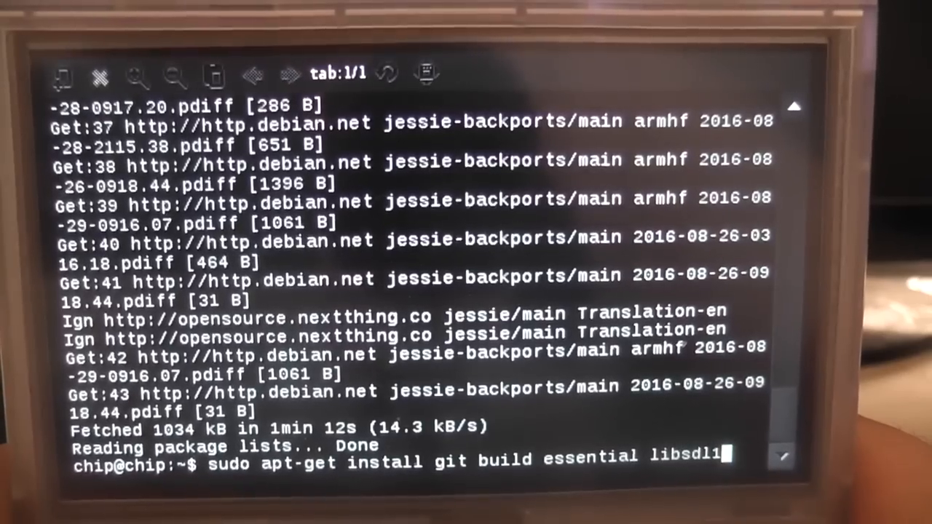
{"action": "type", "text": "-"}
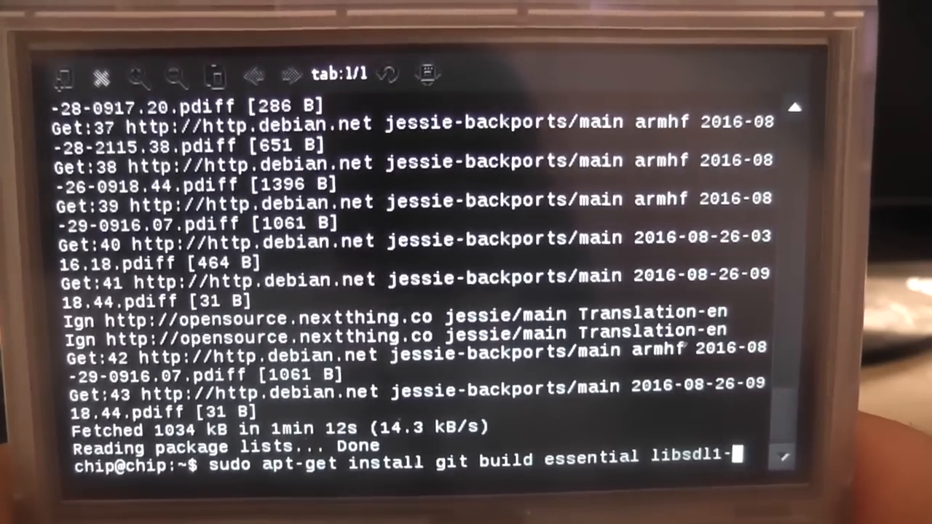
{"action": "type", "text": "2"}
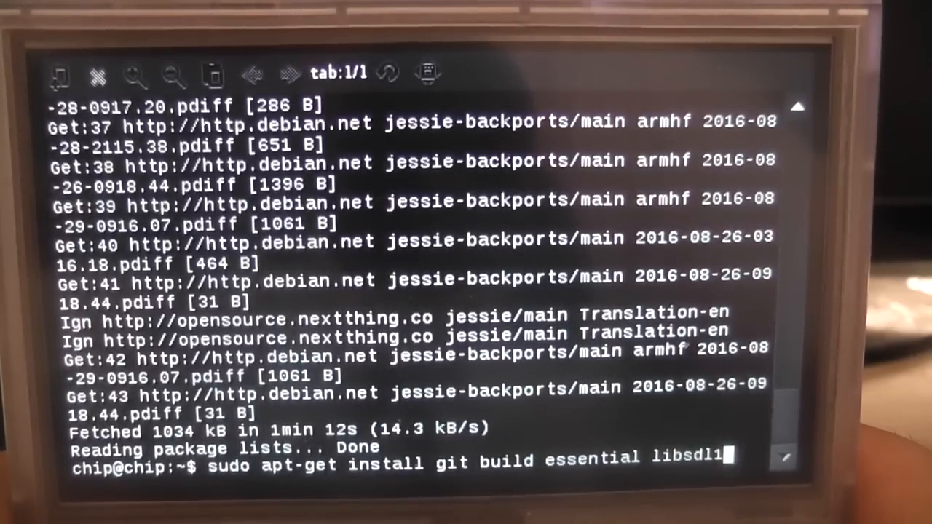
{"action": "type", "text": ".2-"}
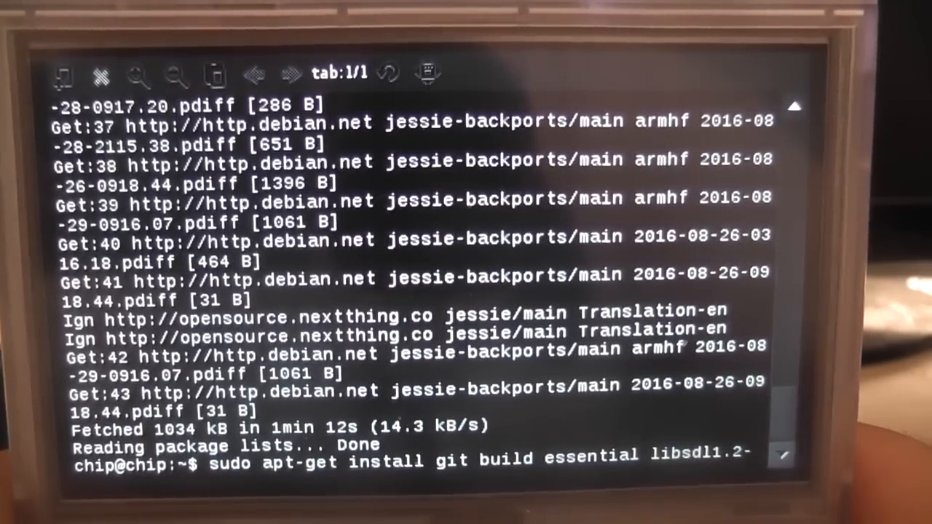
Step: Complete 'libsdl1.2-dev' and run the install, which cannot locate build and essential
{"action": "type", "text": "dev"}
{"action": "type", "text": "sudo apt"}
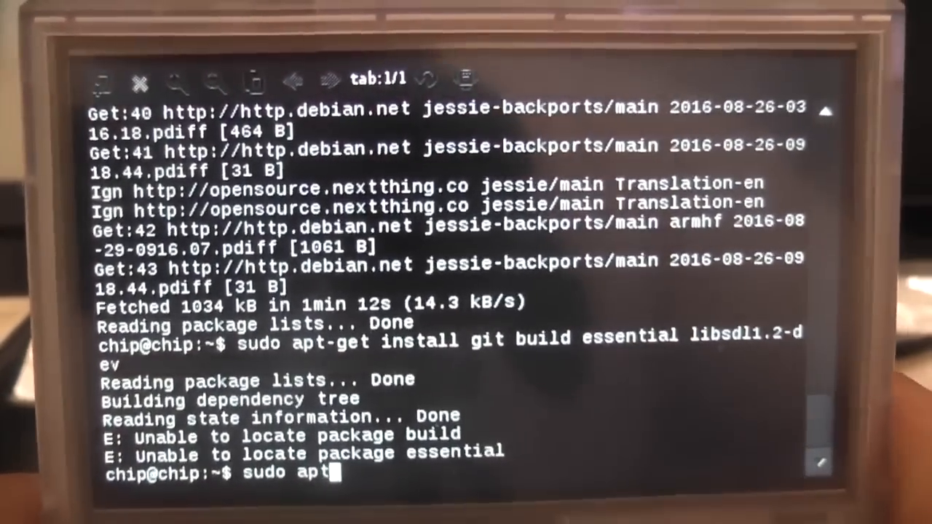
Step: Run 'sudo apt-get install git build-essential libsdl1.2-dev', all reported already newest
{"action": "type", "text": "-"}
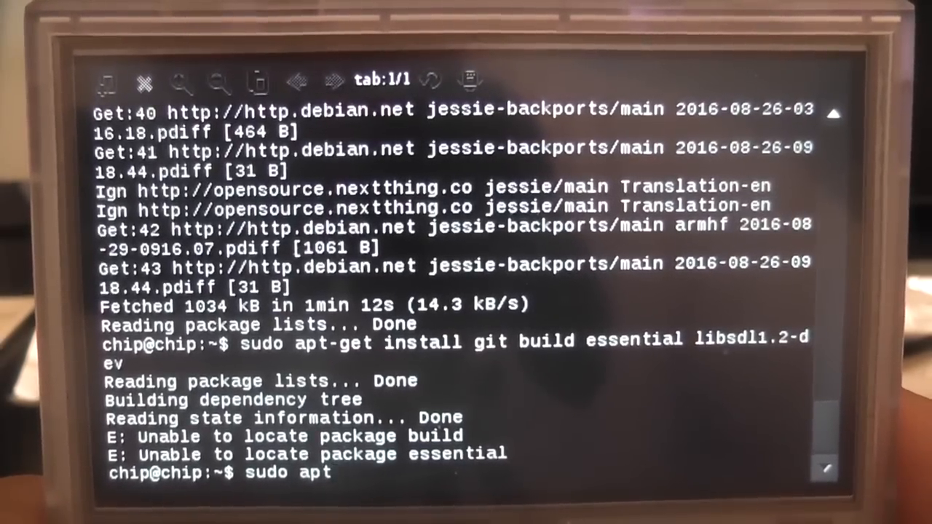
{"action": "type", "text": "-get install"}
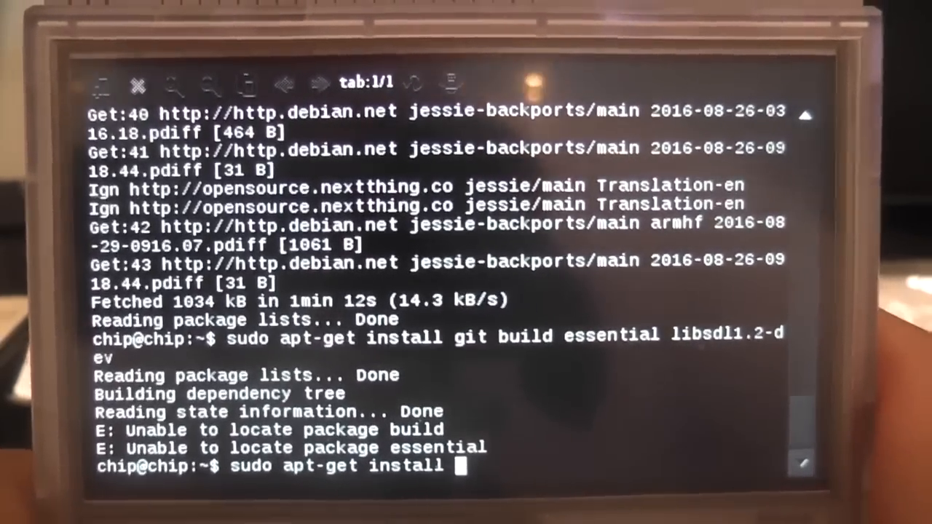
{"action": "type", "text": "git"}
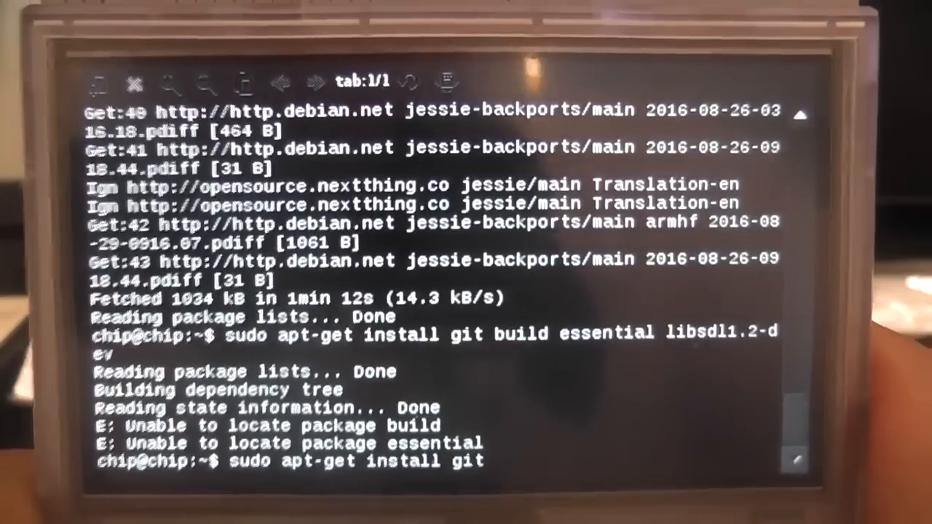
{"action": "type", "text": "build"}
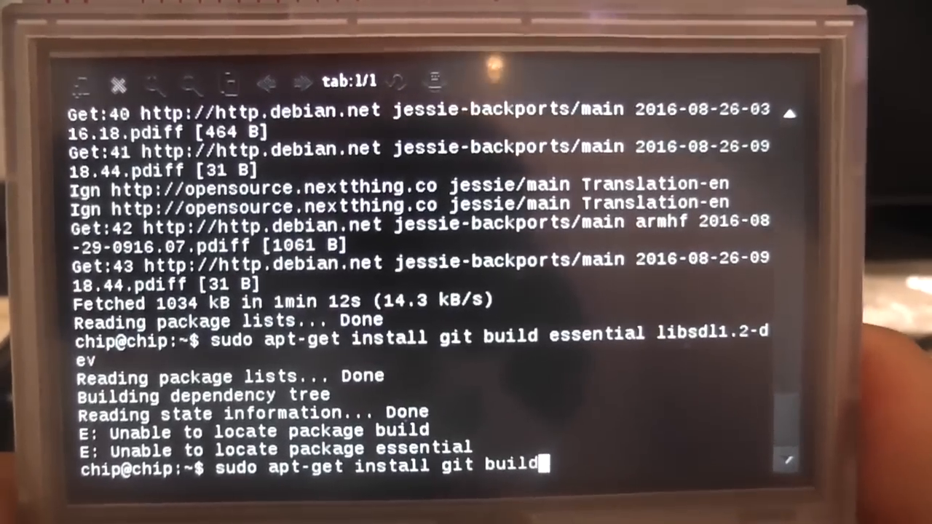
{"action": "type", "text": "-es"}
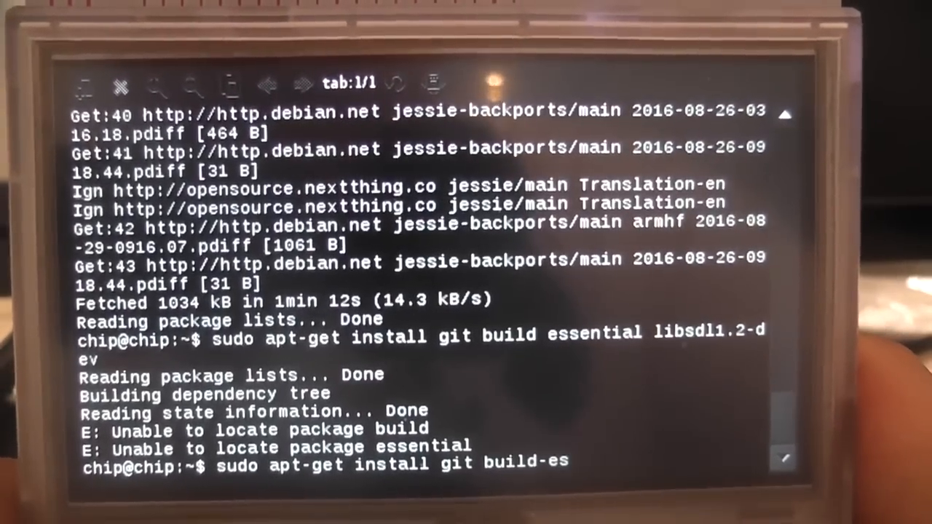
{"action": "type", "text": "sen"}
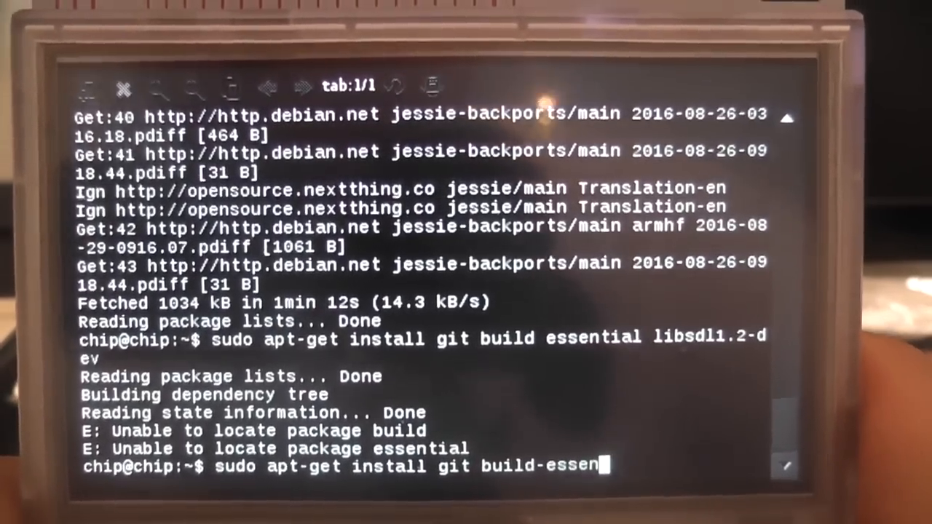
{"action": "type", "text": "tial"}
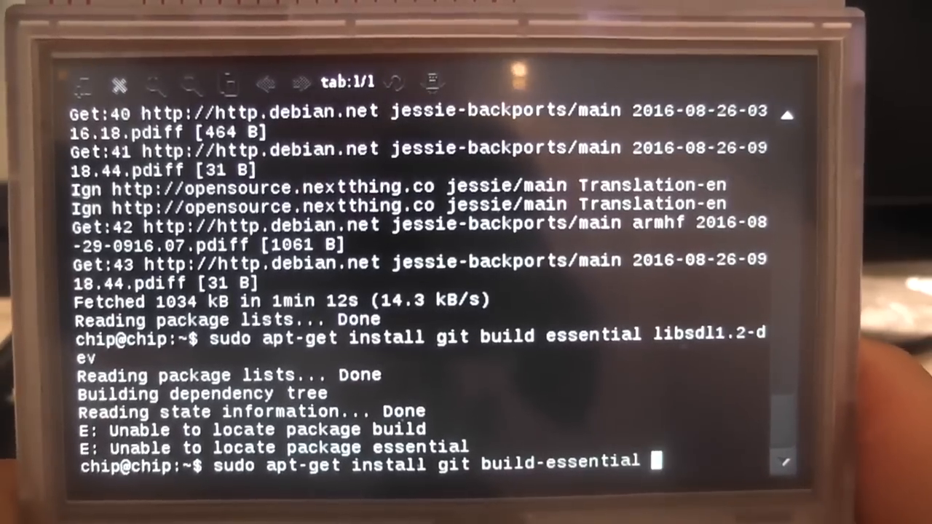
{"action": "type", "text": "li"}
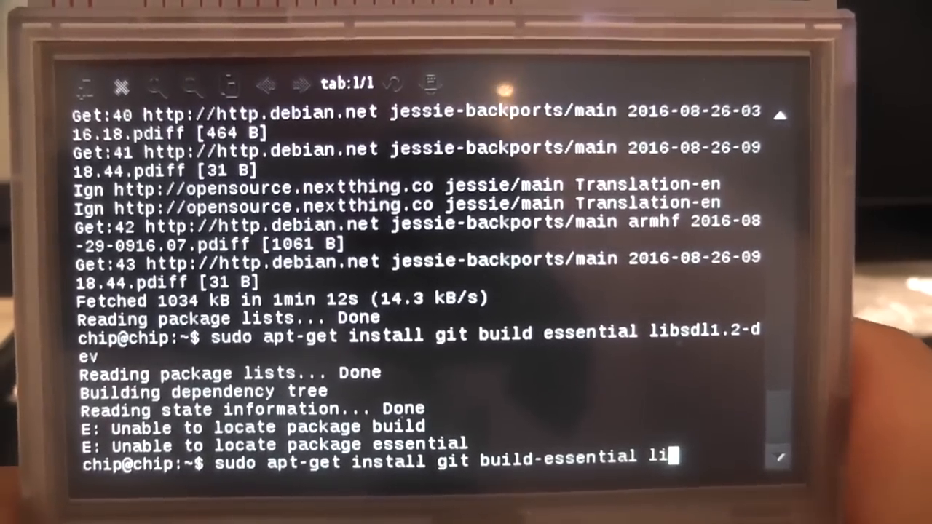
{"action": "type", "text": "bs"}
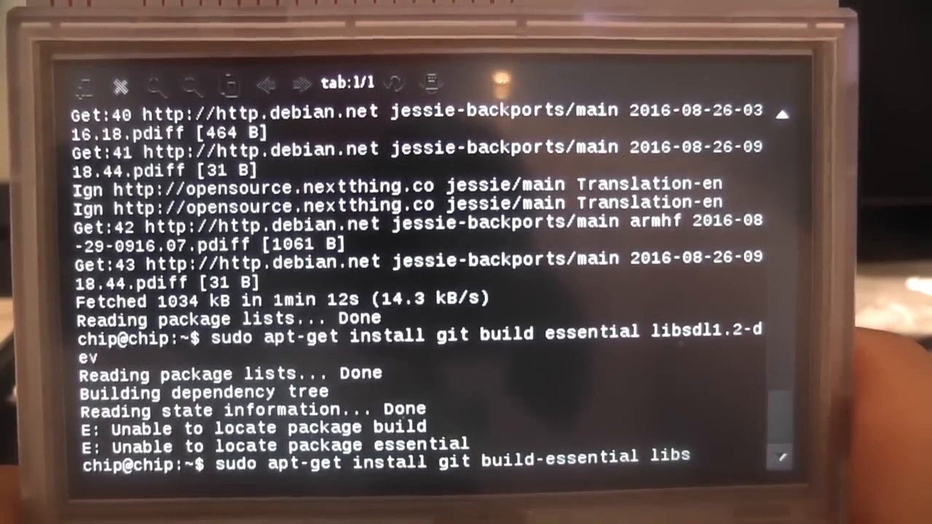
{"action": "type", "text": "libsdl1"}
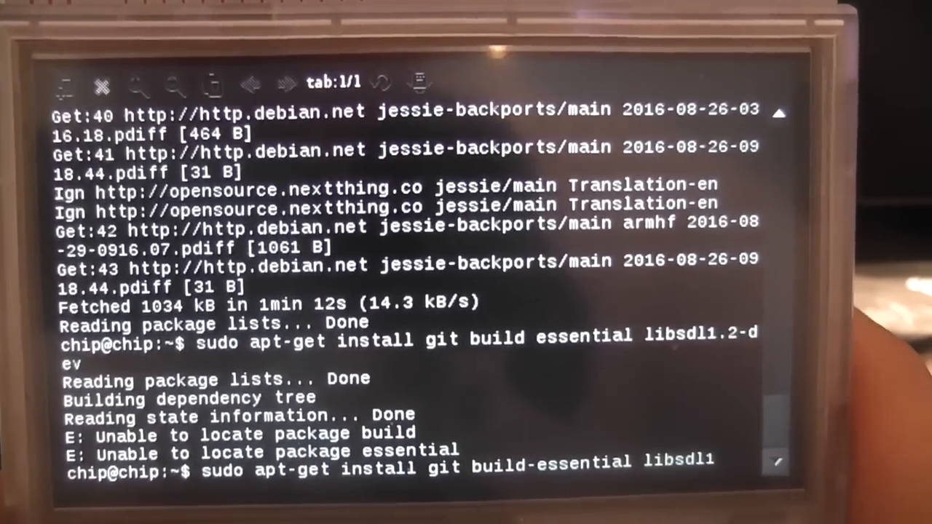
{"action": "type", "text": ".2-"}
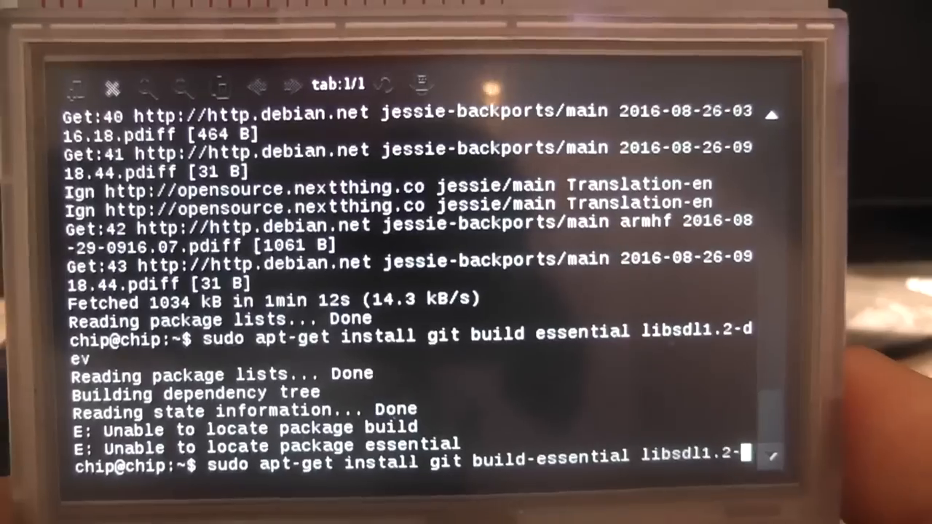
{"action": "type", "text": "ev"}
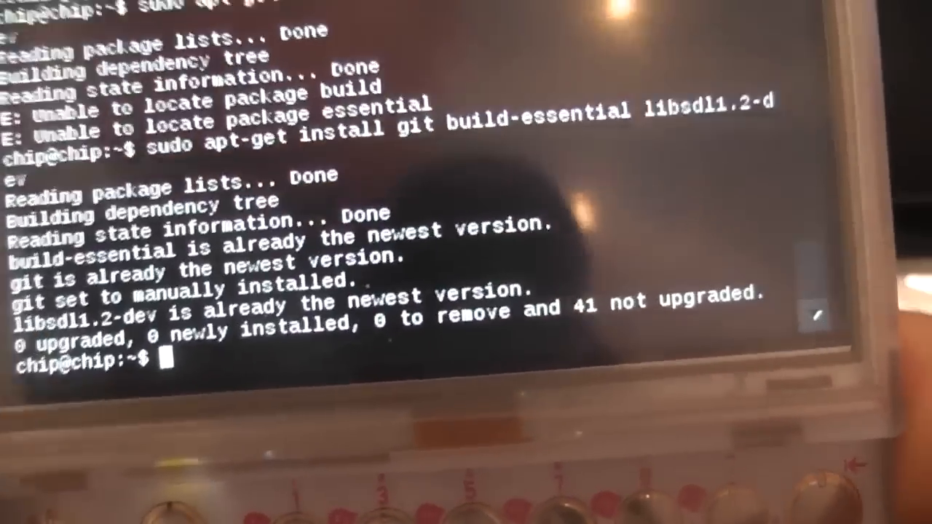
{"action": "type", "text": "git"}
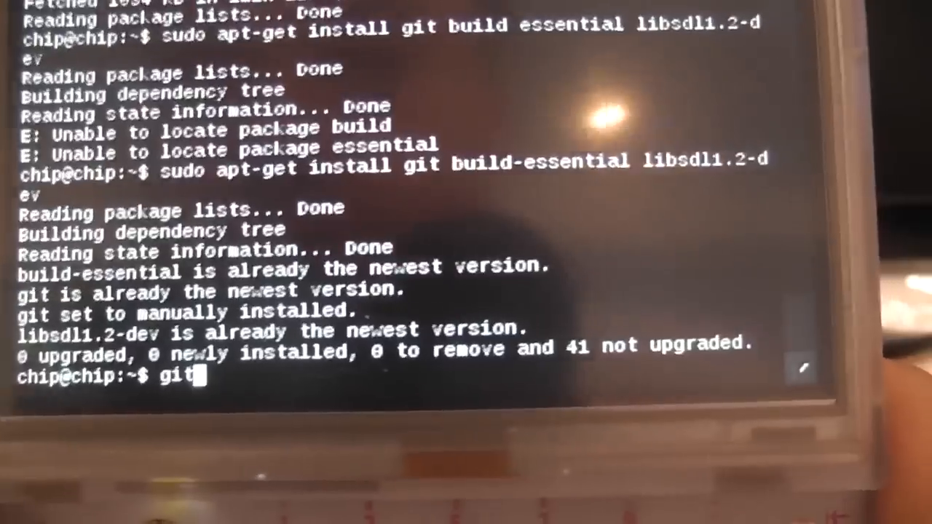
{"action": "type", "text": "clo"}
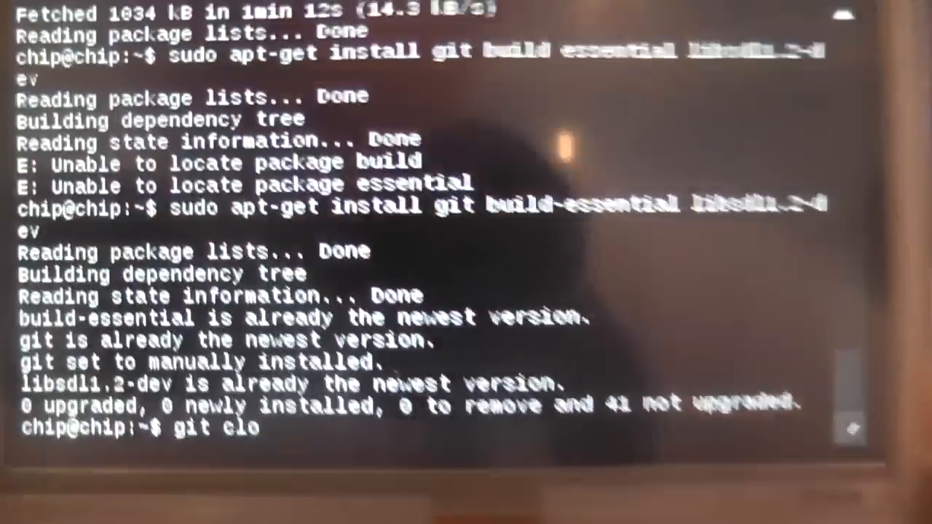
{"action": "type", "text": "ne"}
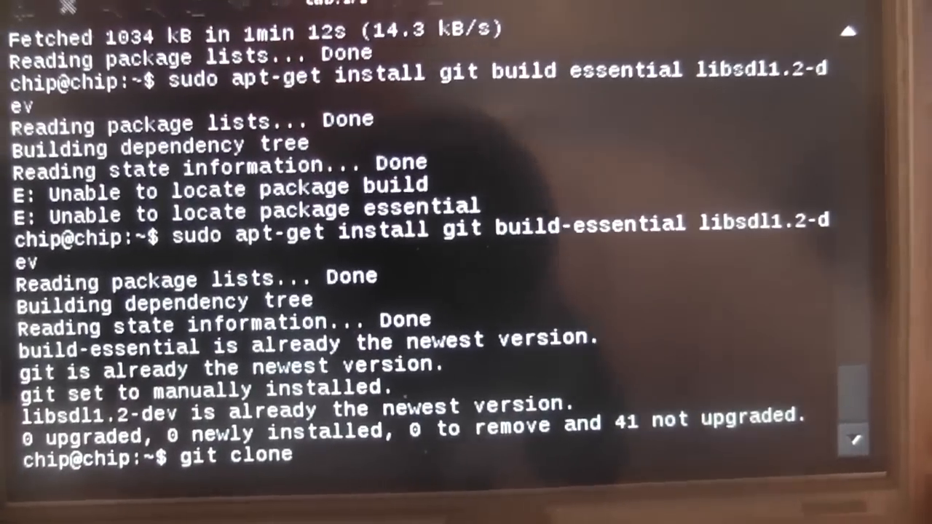
{"action": "type", "text": "htpp"}
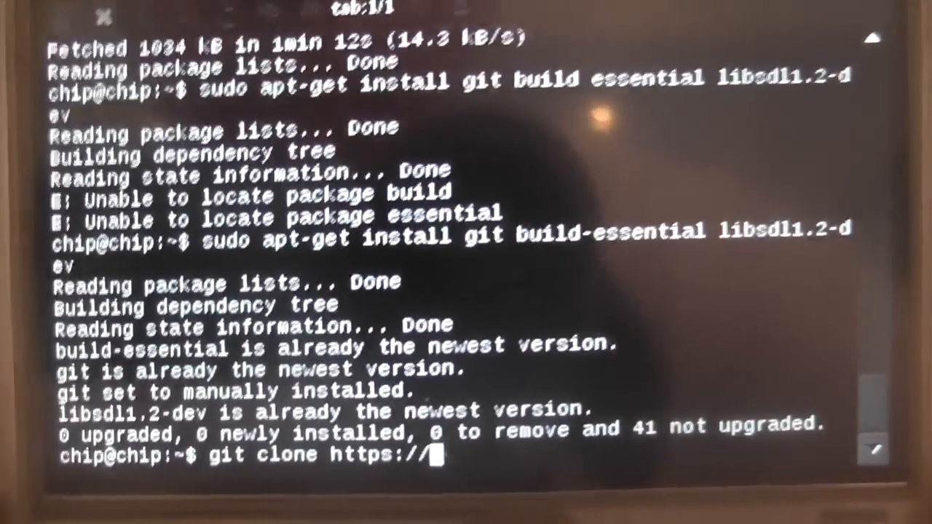
{"action": "type", "text": "git"}
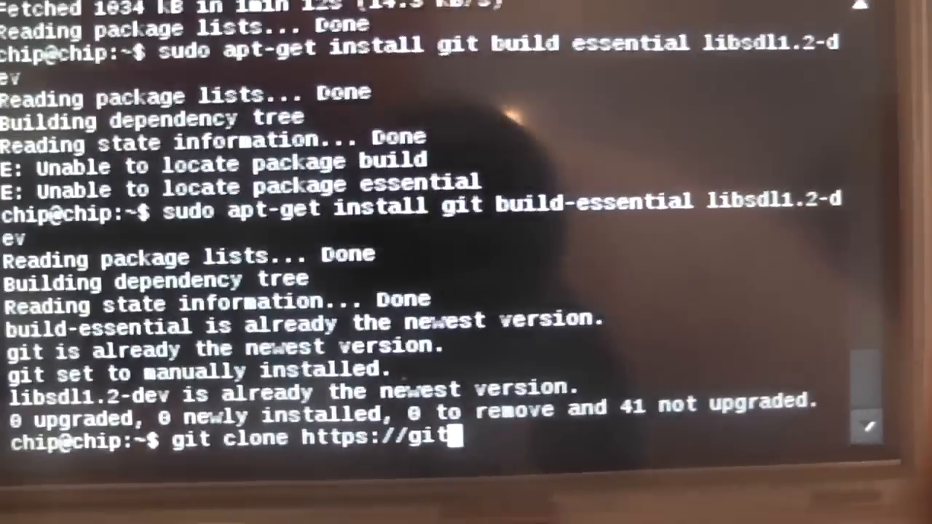
{"action": "type", "text": "hub.co"}
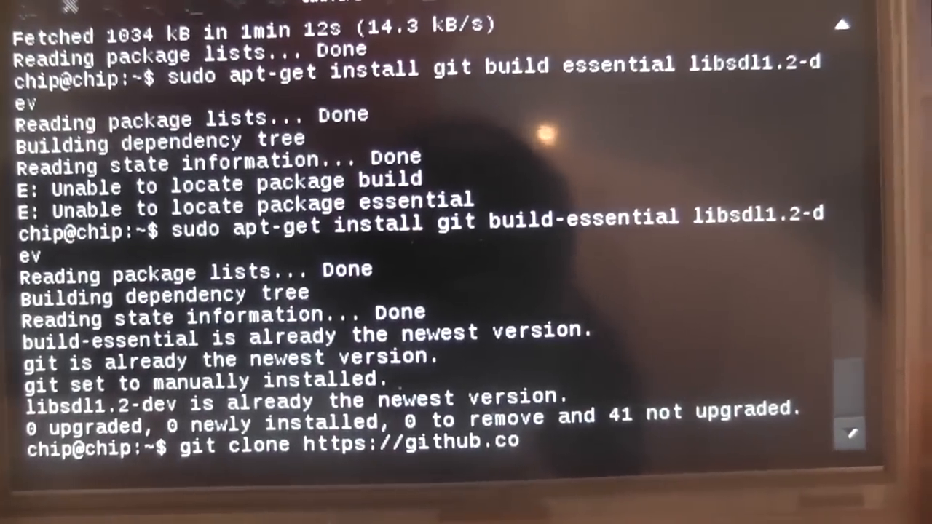
{"action": "type", "text": "m"}
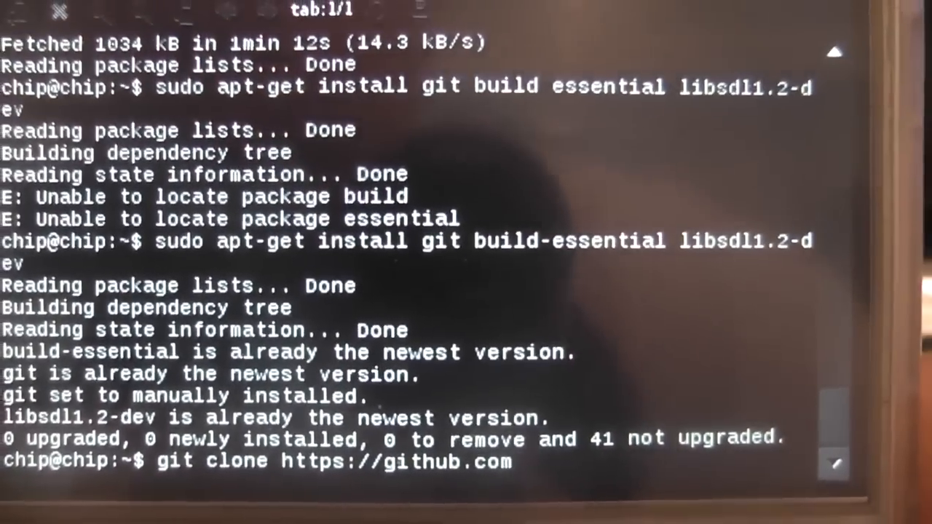
{"action": "type", "text": "/ni"}
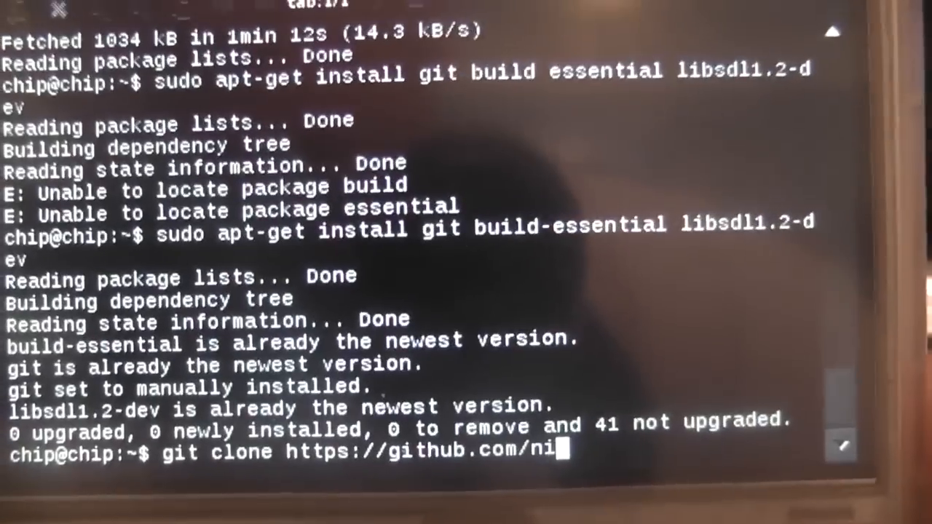
{"action": "type", "text": "ot"}
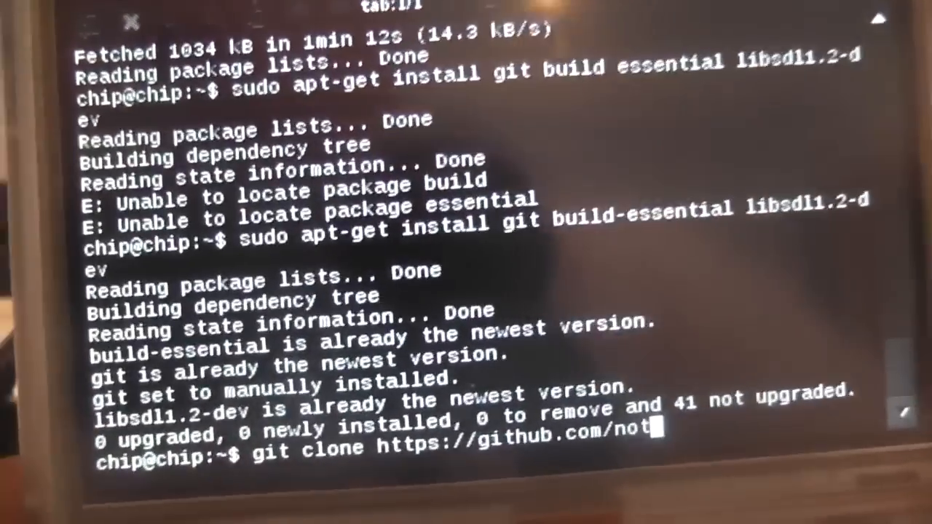
{"action": "type", "text": "az"}
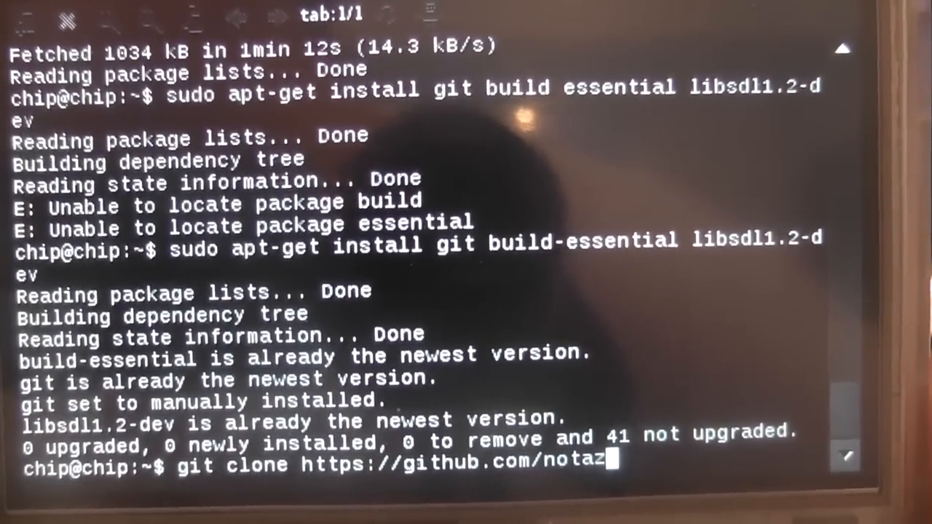
{"action": "type", "text": "/"}
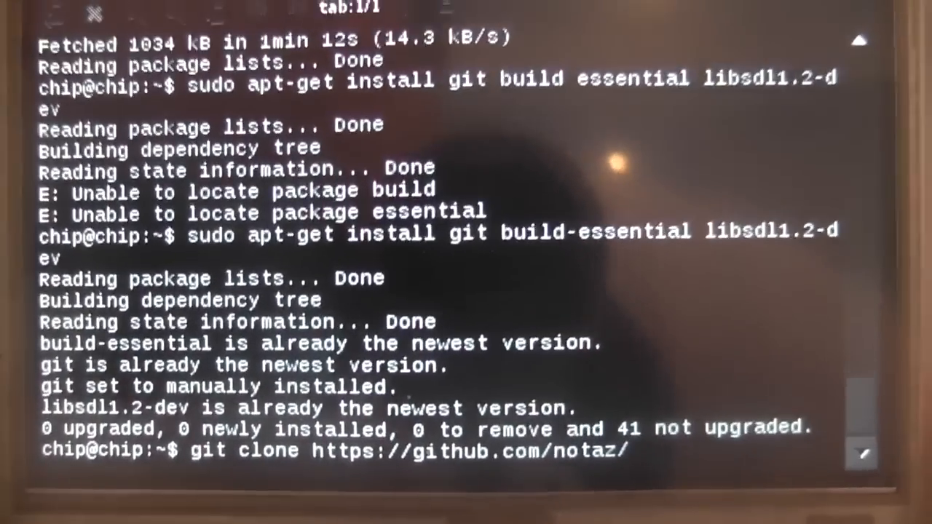
{"action": "type", "text": "pc"}
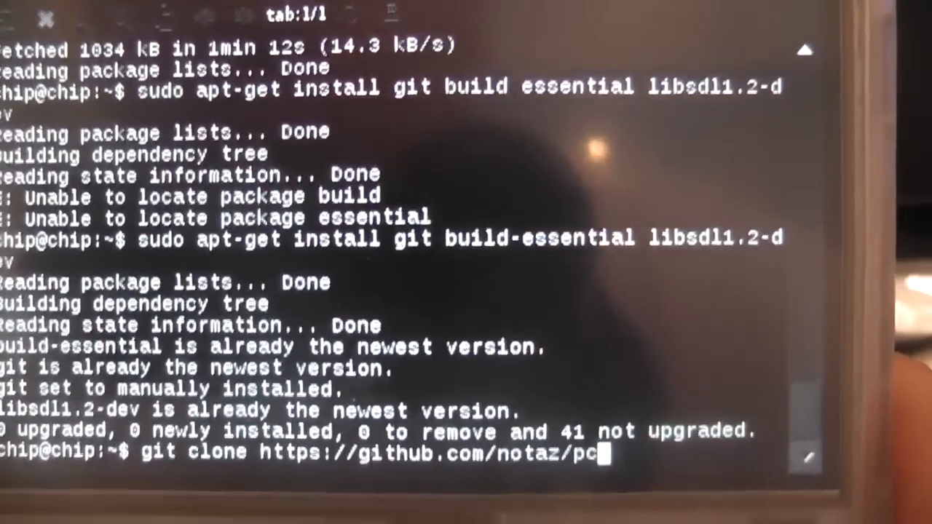
{"action": "type", "text": "sx_"}
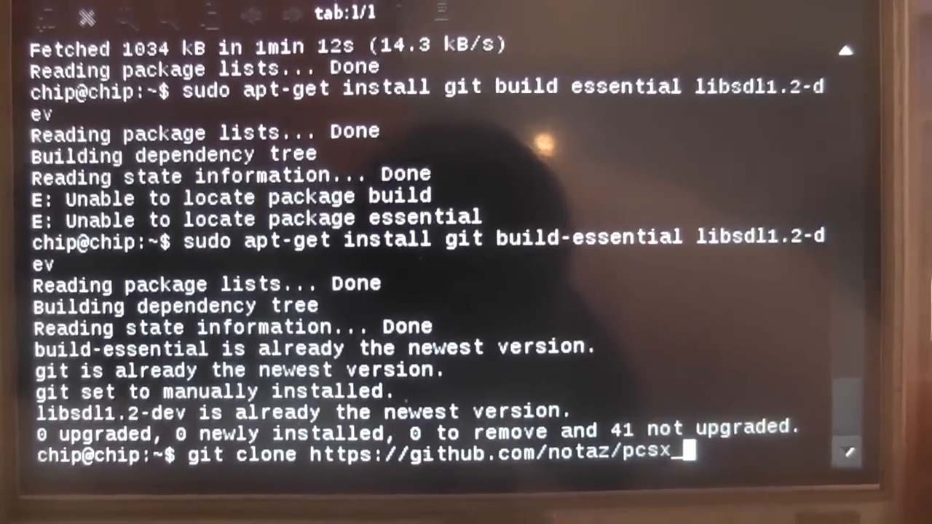
{"action": "type", "text": "rearmed.git"}
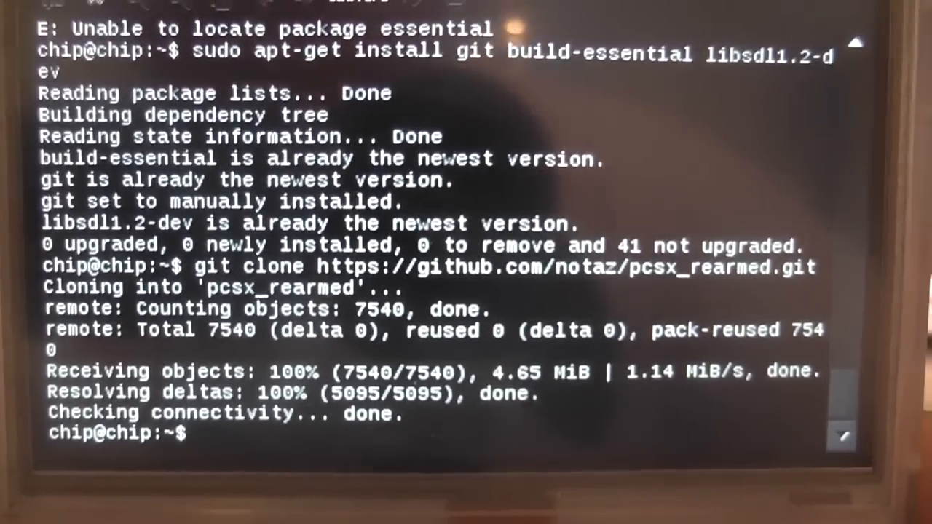
Step: After the clone completes, cd into the pcsx_rearmed directory
{"action": "type", "text": "cd"}
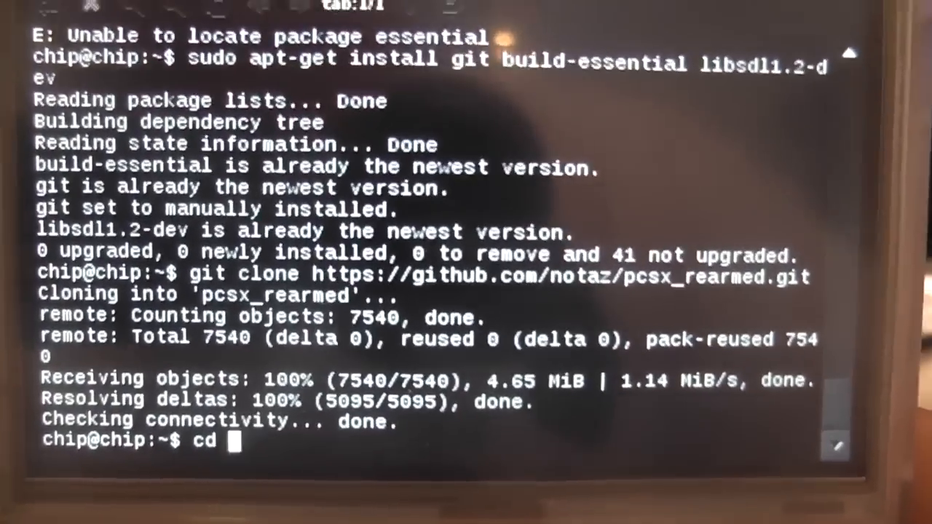
{"action": "type", "text": "pcs"}
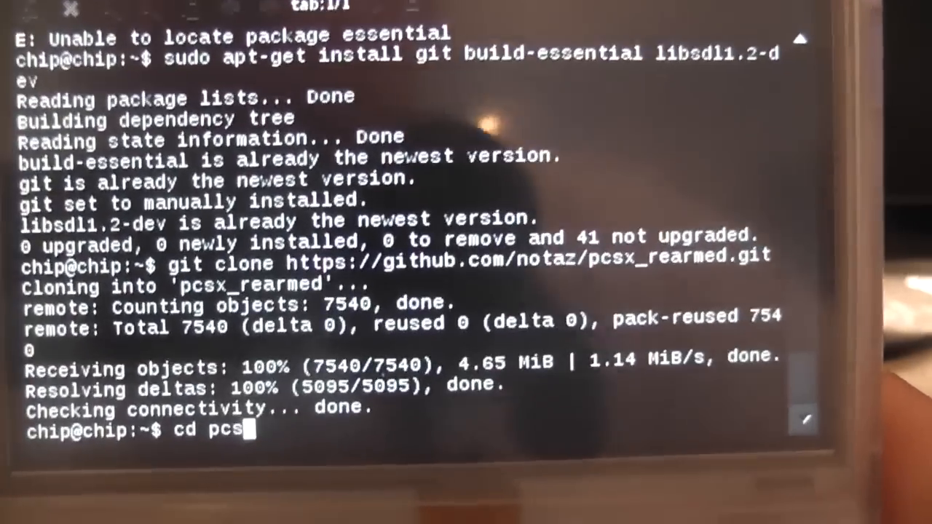
{"action": "type", "text": "x~"}
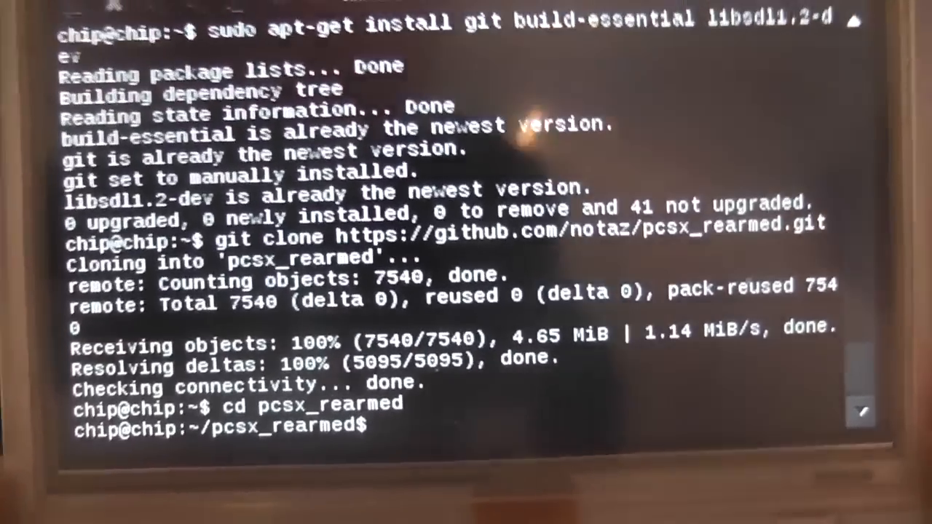
Step: Run 'git submodule update --init' to check out the libpicofe and warm submodules
{"action": "type", "text": "git"}
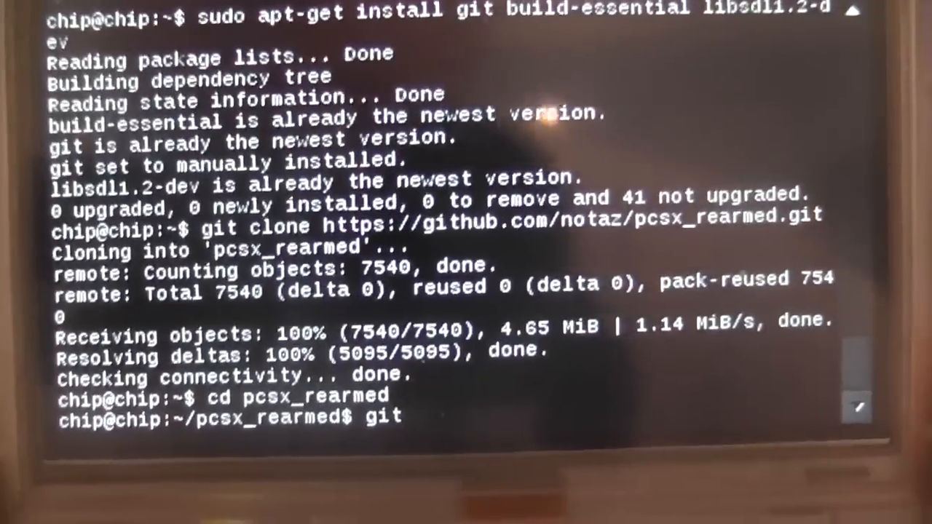
{"action": "type", "text": "submodule"}
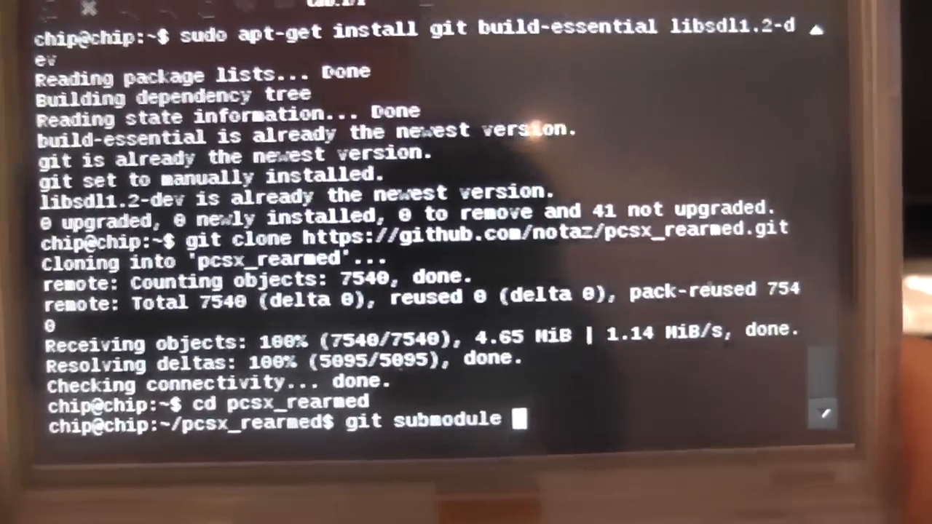
{"action": "type", "text": "up"}
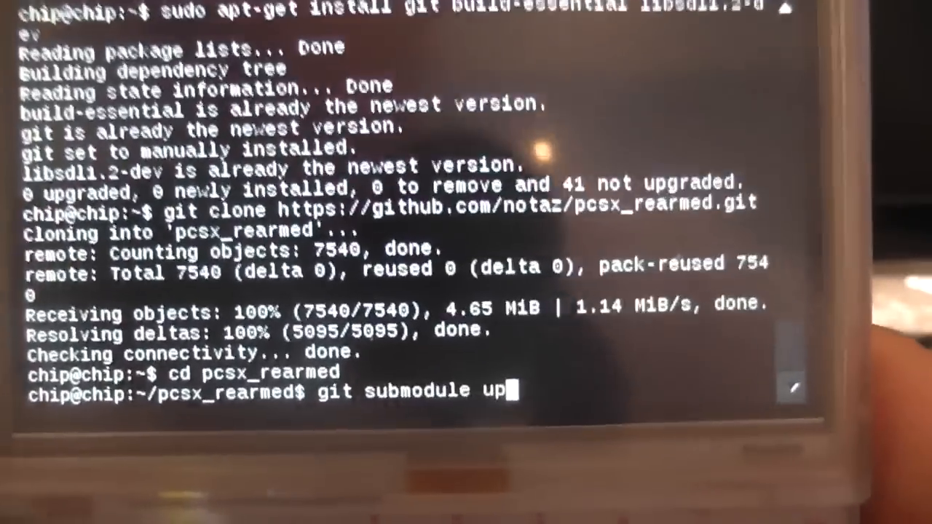
{"action": "type", "text": "date"}
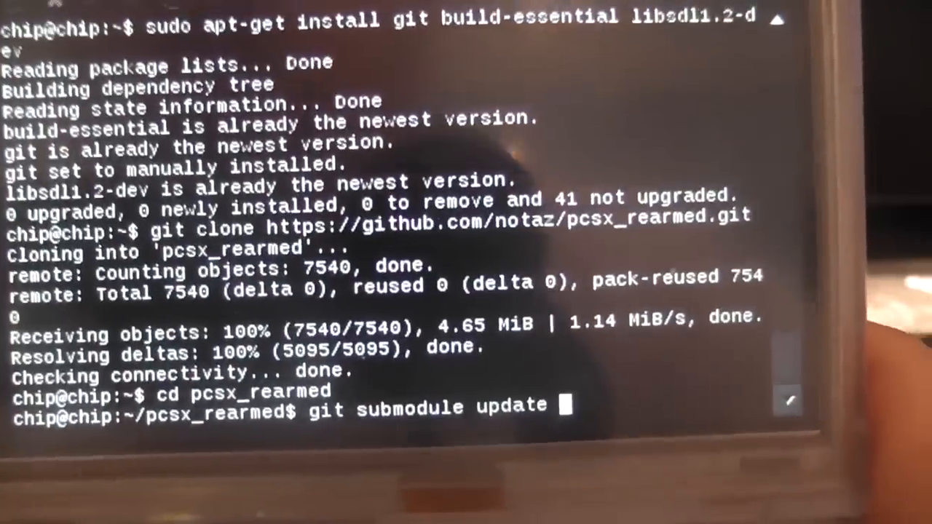
{"action": "type", "text": "--init"}
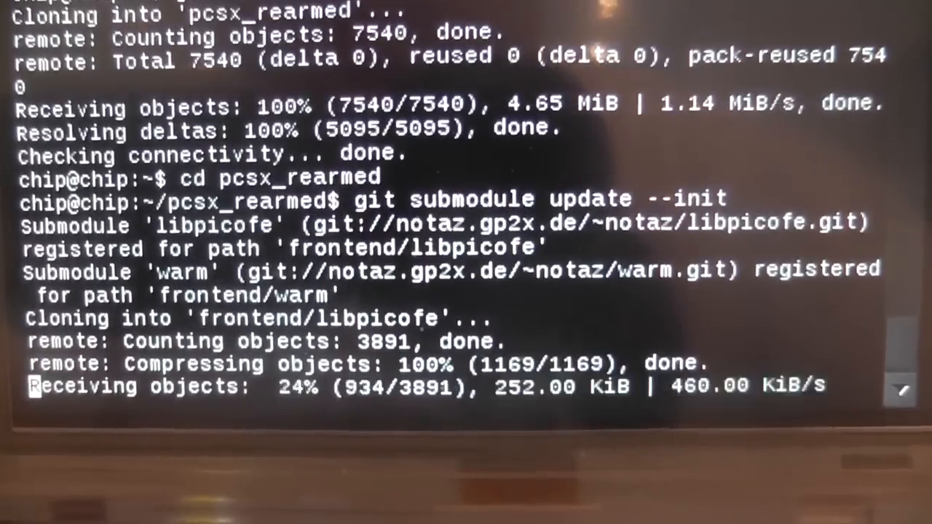
{"action": "scroll", "scroll_direction": "down", "scroll_amount": 3}
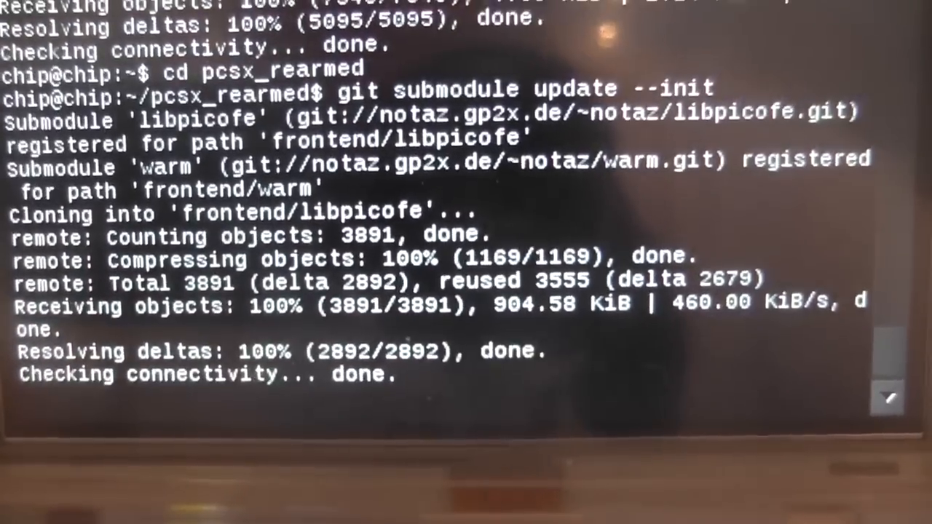
{"action": "scroll", "scroll_direction": "down", "scroll_amount": 3}
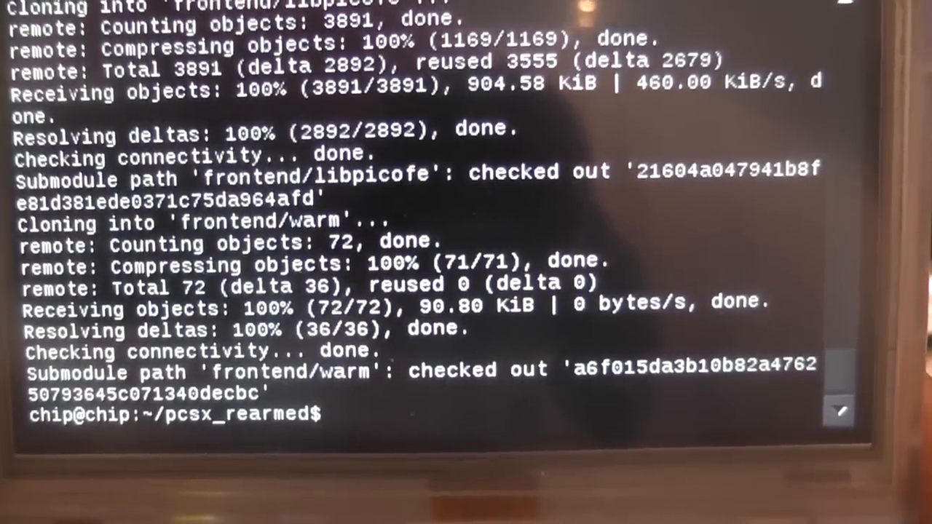
Step: Run './configure && make' to configure pcsx_rearmed and start compiling libpcsxcore
{"action": "type", "text": "."}
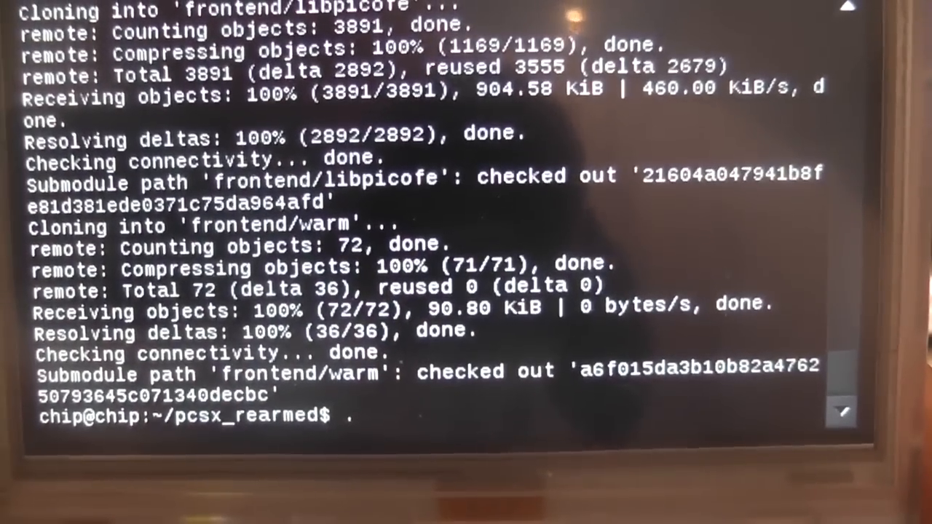
{"action": "type", "text": "./"}
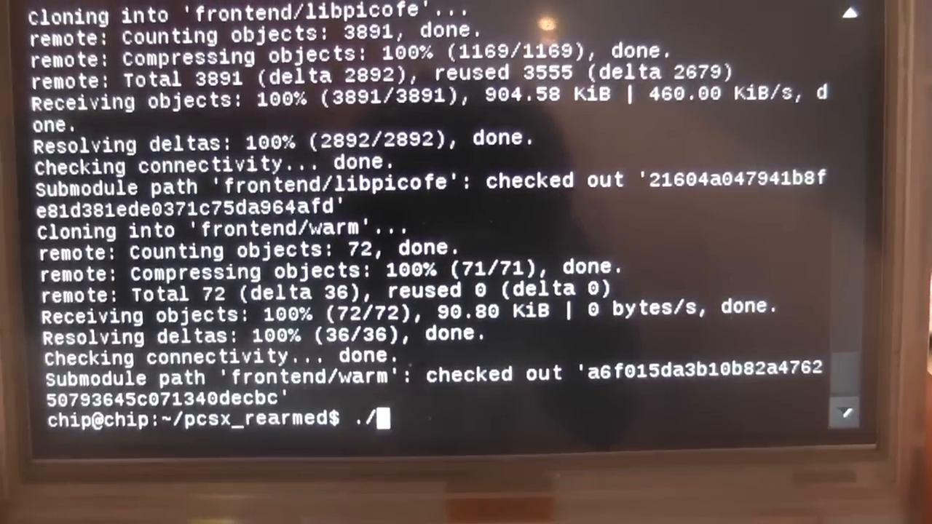
{"action": "type", "text": "c"}
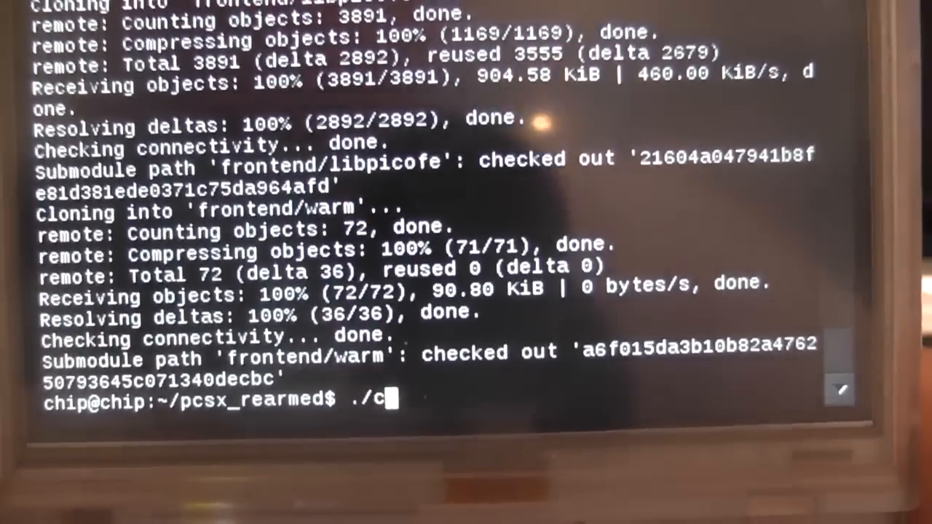
{"action": "type", "text": "onfigure &&"}
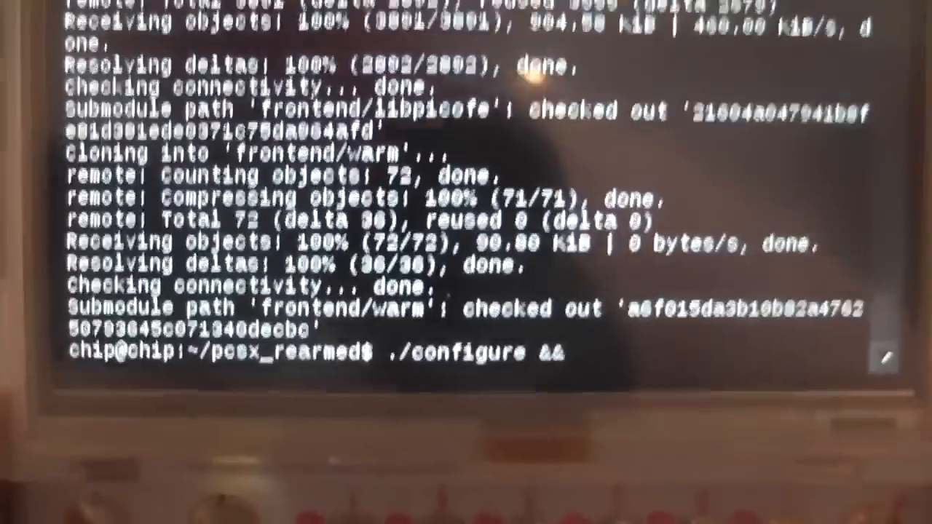
{"action": "type", "text": "ma"}
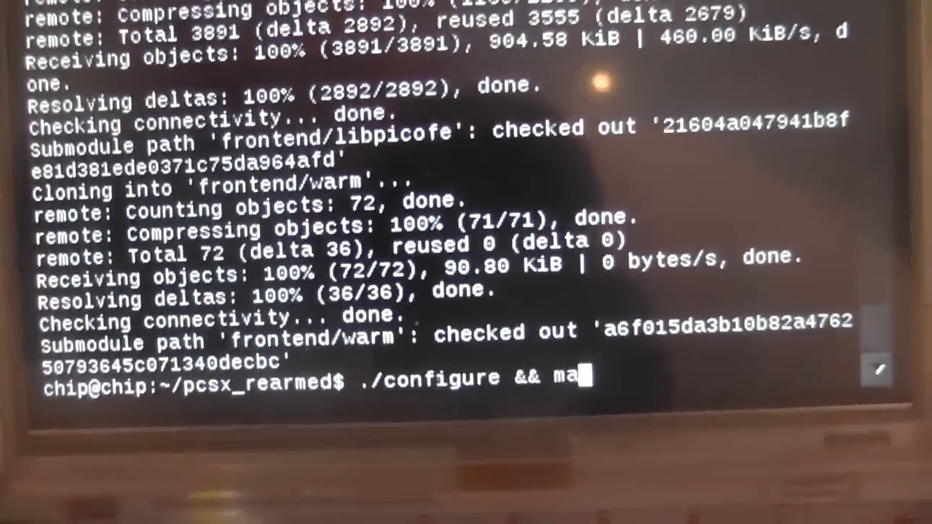
{"action": "type", "text": "ke"}
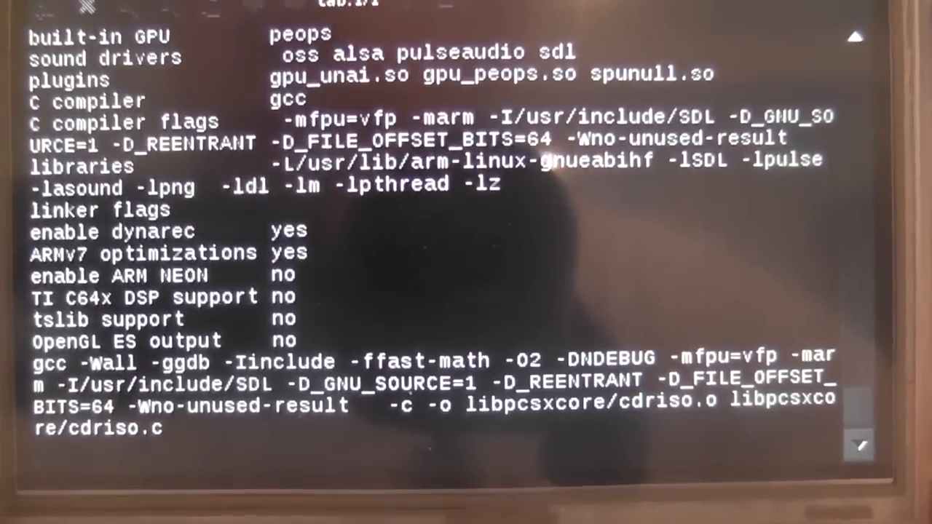
Step: Scroll through make output until gpu_unai and dfxvideo finish and the prompt returns
{"action": "scroll", "scroll_direction": "down", "scroll_amount": 3}
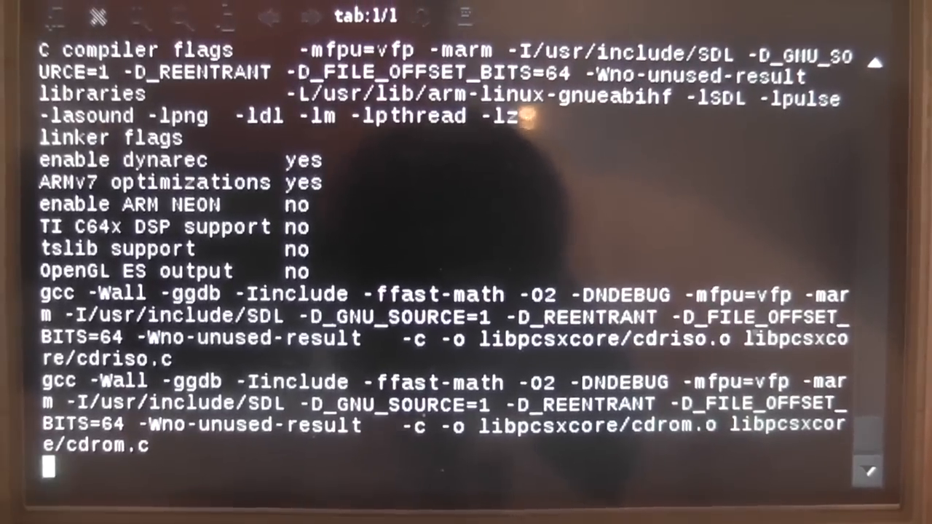
{"action": "scroll", "scroll_direction": "down", "scroll_amount": 3}
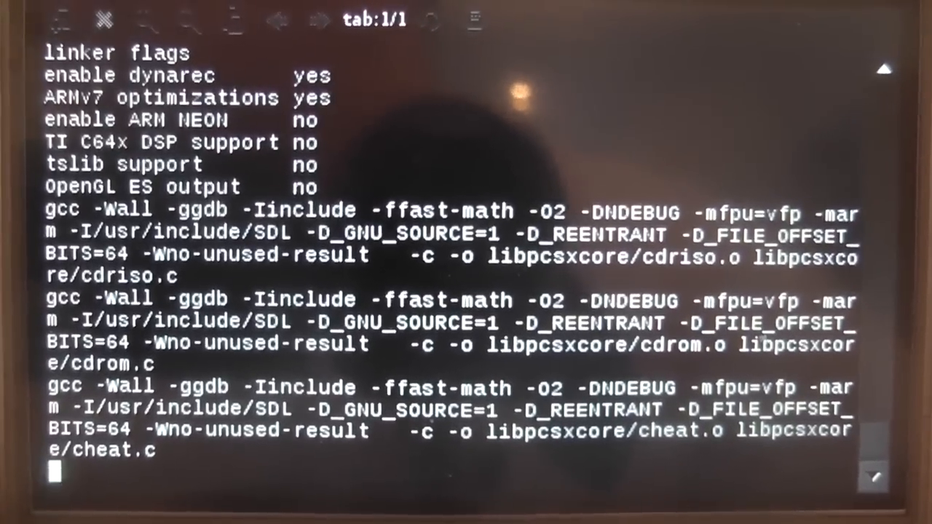
{"action": "scroll", "scroll_direction": "down", "scroll_amount": 3}
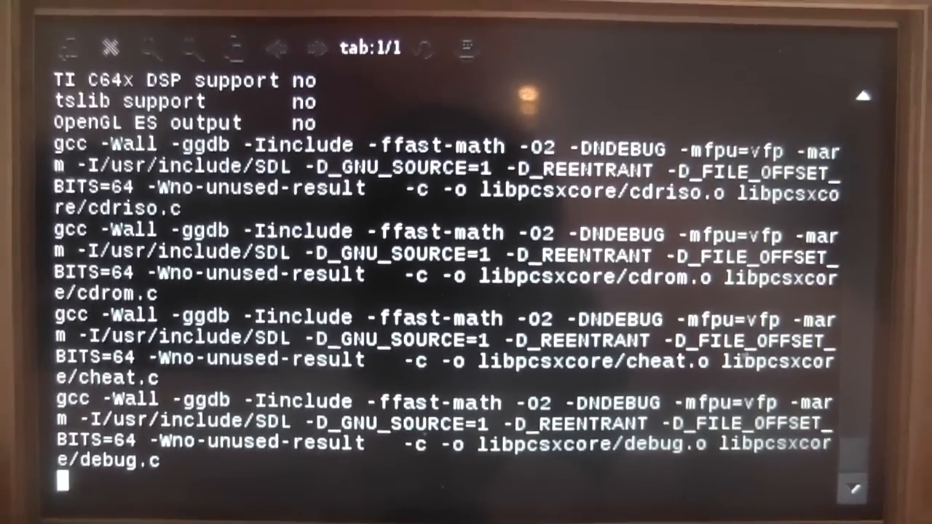
{"action": "scroll", "scroll_direction": "down", "scroll_amount": 3}
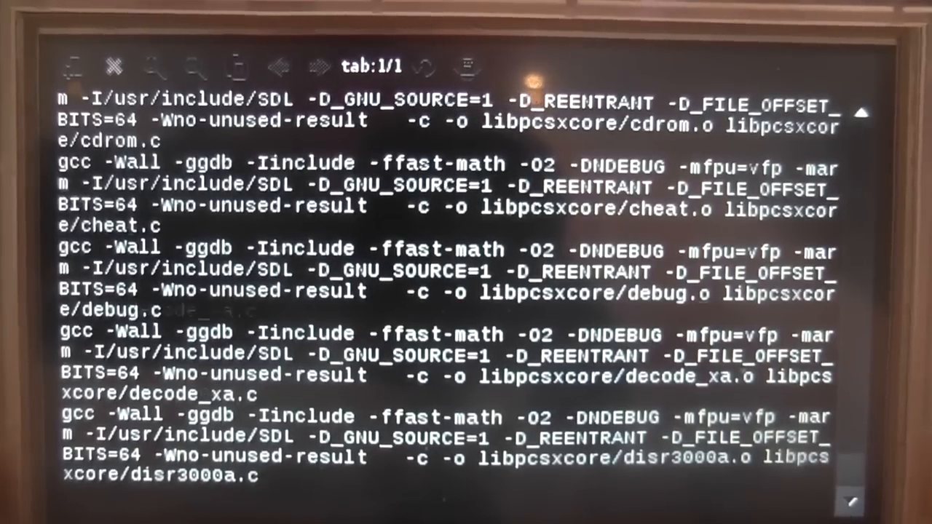
{"action": "scroll", "scroll_direction": "down", "scroll_amount": 3}
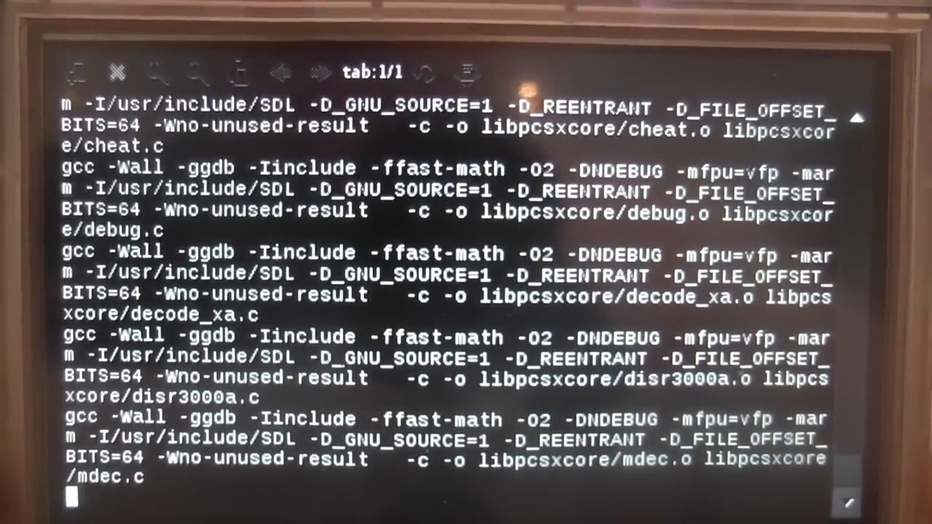
{"action": "scroll", "scroll_direction": "down", "scroll_amount": 3}
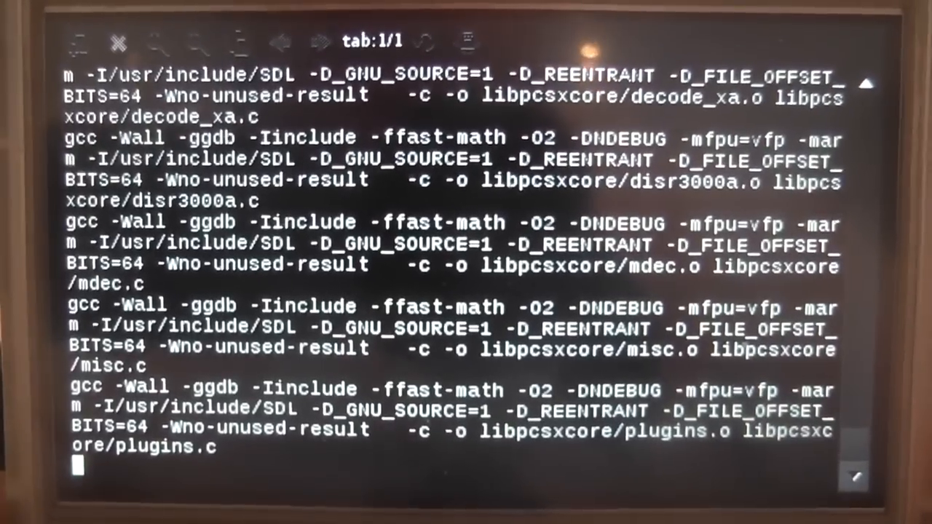
{"action": "scroll", "scroll_direction": "down", "scroll_amount": 3}
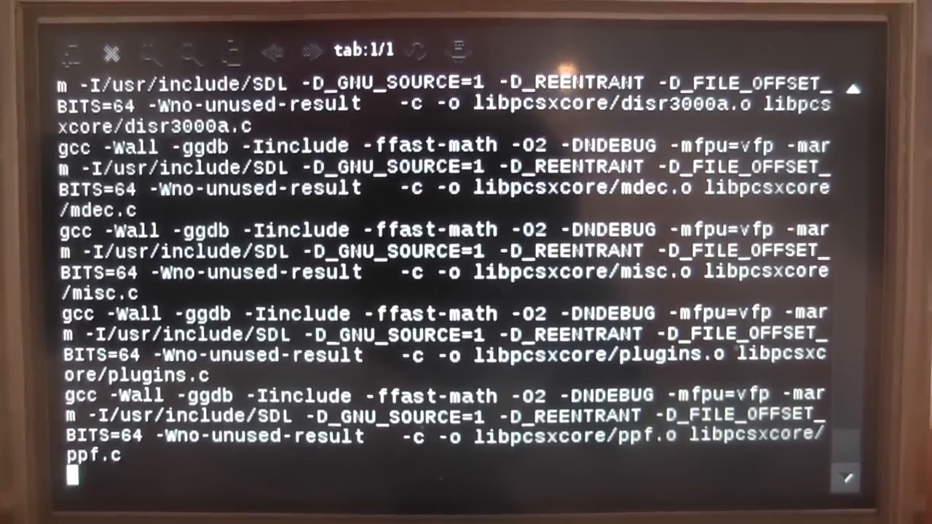
{"action": "scroll", "scroll_direction": "down", "scroll_amount": 3}
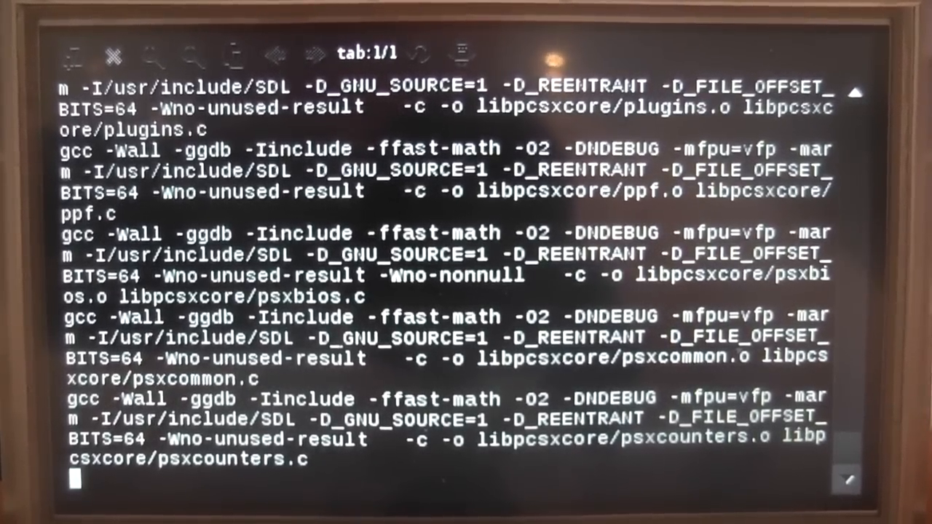
{"action": "scroll", "scroll_direction": "down", "scroll_amount": 3}
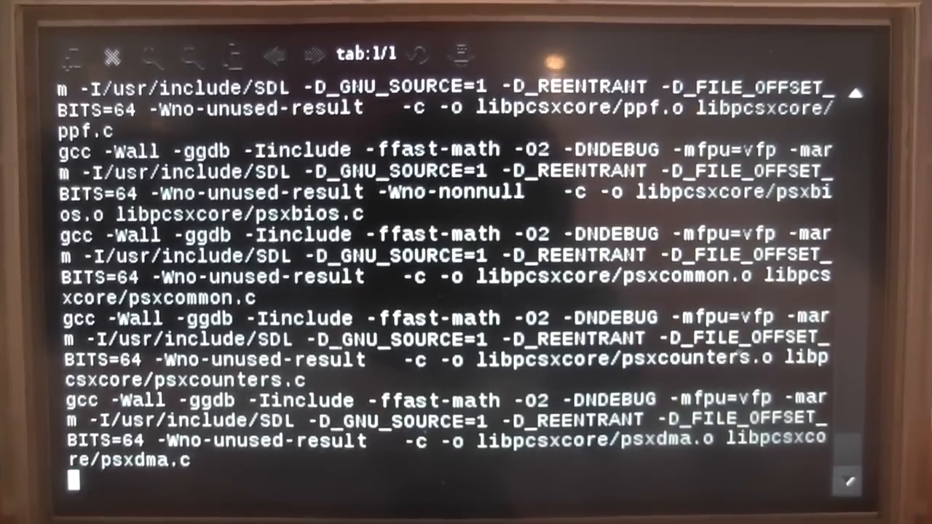
{"action": "scroll", "scroll_direction": "down", "scroll_amount": 3}
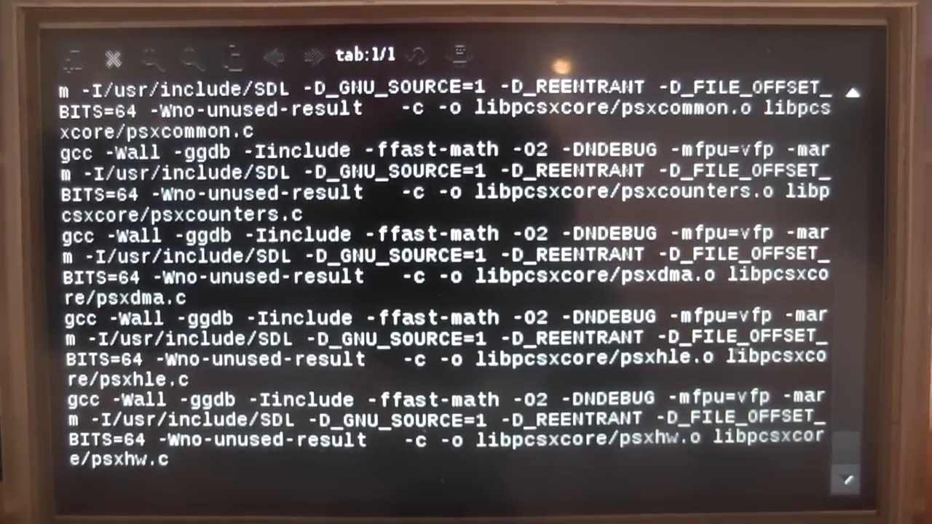
{"action": "scroll", "scroll_direction": "down", "scroll_amount": 3}
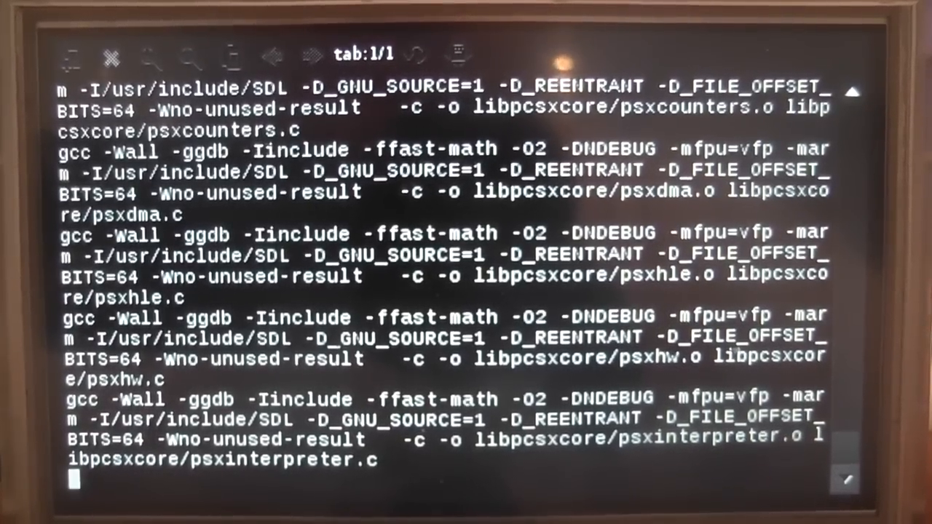
{"action": "scroll", "scroll_direction": "down", "scroll_amount": 3}
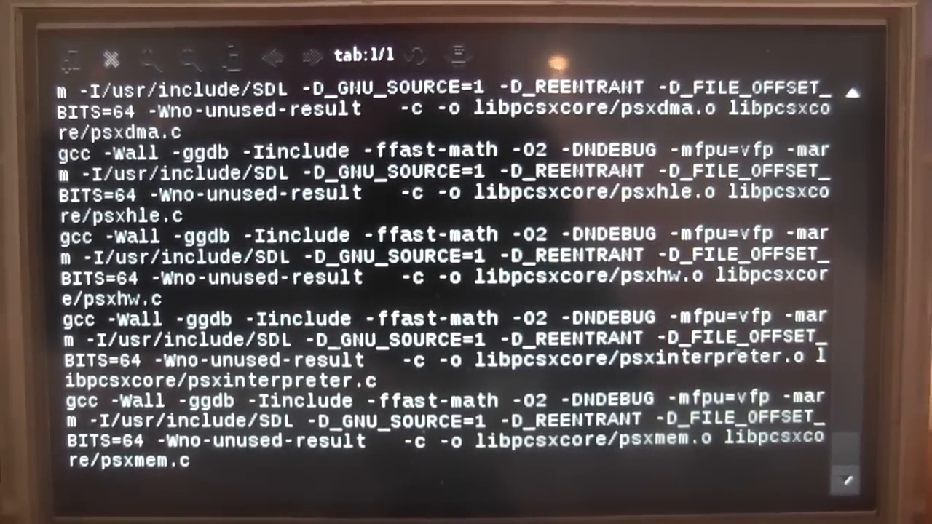
{"action": "scroll", "scroll_direction": "down", "scroll_amount": 3}
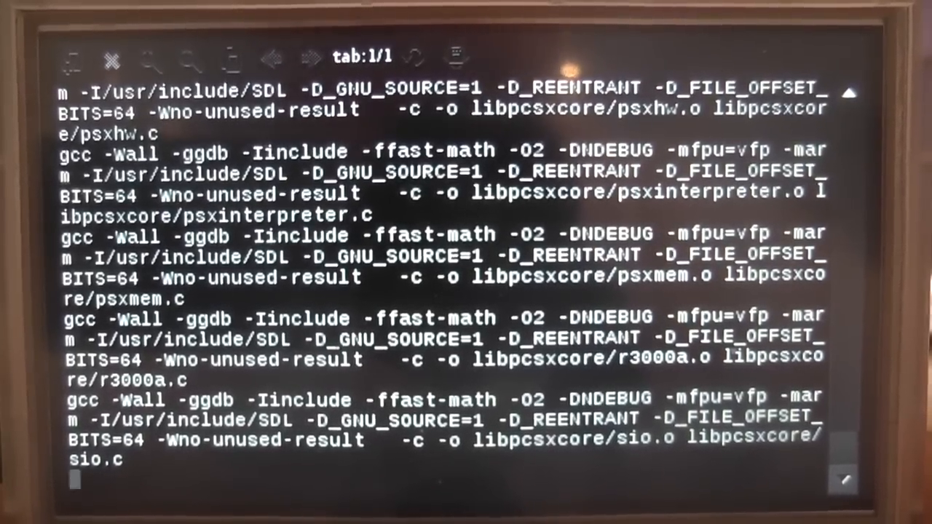
{"action": "scroll", "scroll_direction": "down", "scroll_amount": 3}
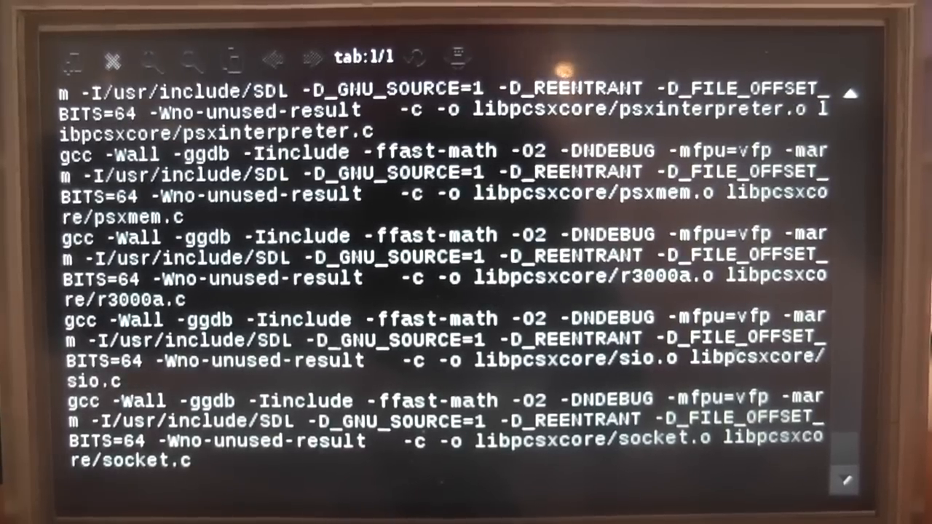
{"action": "scroll", "scroll_direction": "down", "scroll_amount": 3}
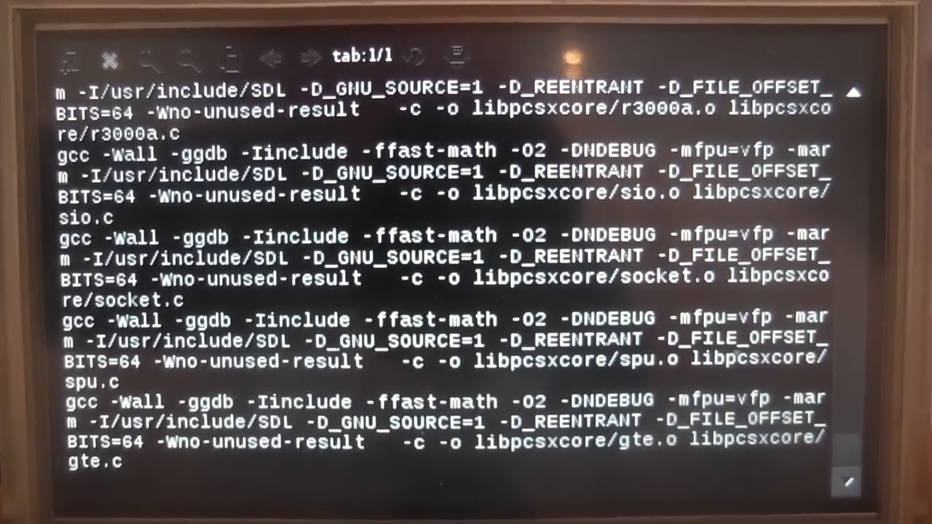
{"action": "scroll", "scroll_direction": "down", "scroll_amount": 3}
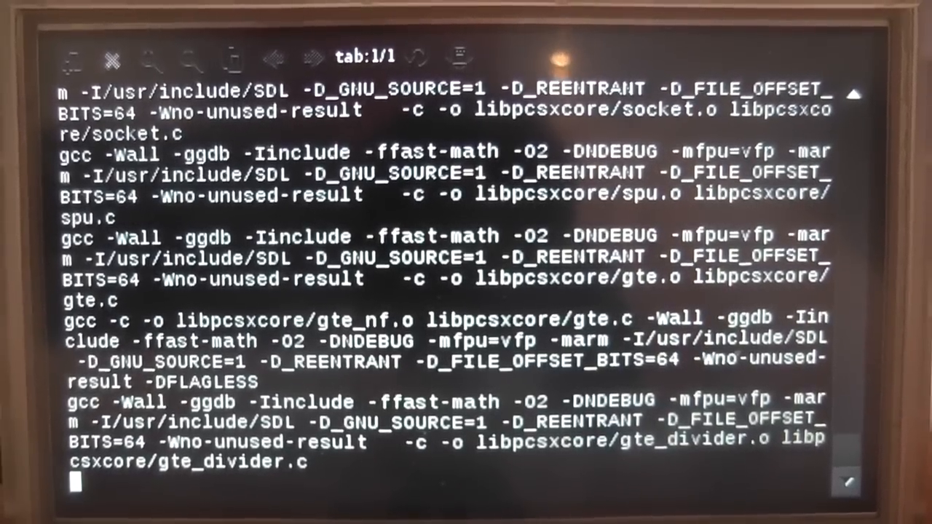
{"action": "scroll", "scroll_direction": "down", "scroll_amount": 3}
{"action": "type", "text": "f"}
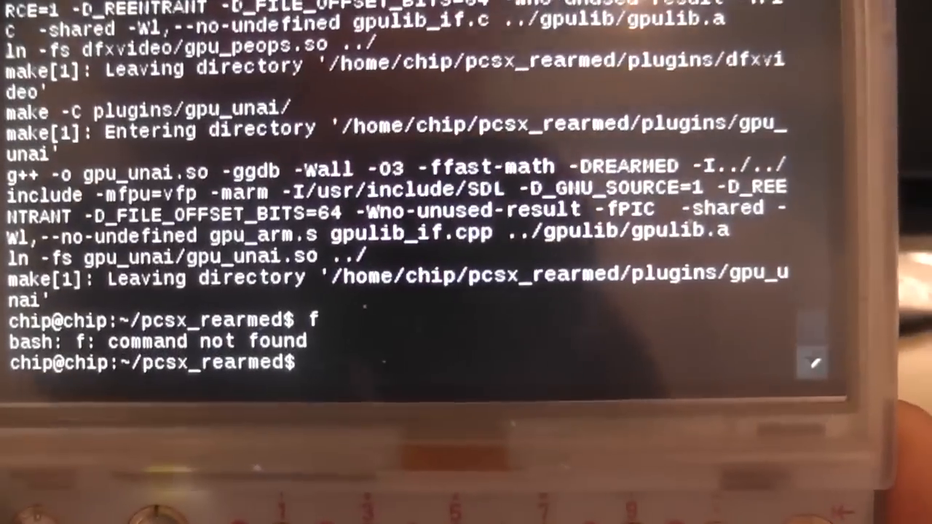
Step: Start the emulator with ./pcsx, bringing up its main menu
{"action": "type", "text": "./"}
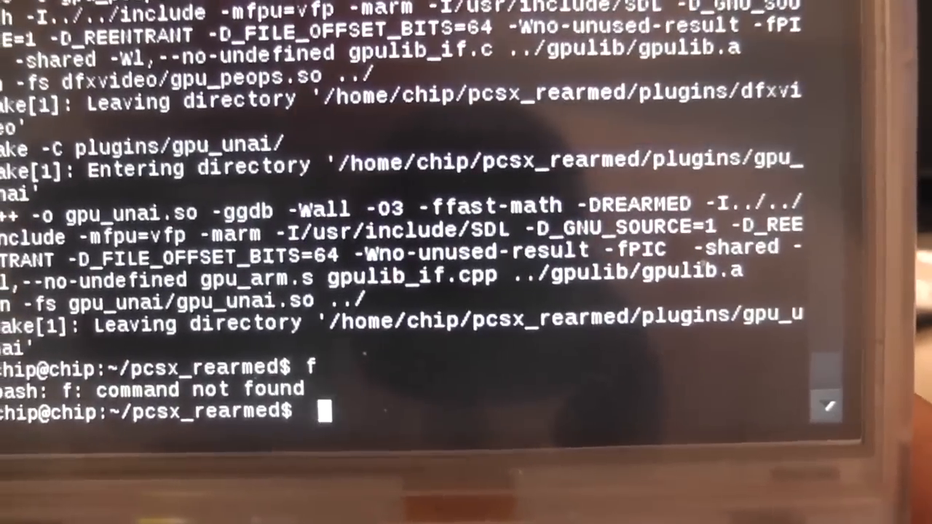
{"action": "type", "text": "./p"}
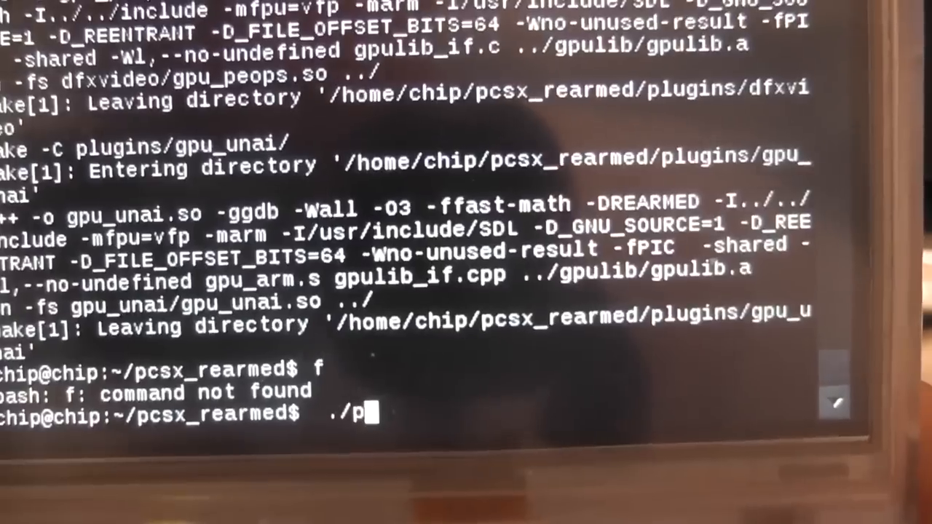
{"action": "type", "text": "cs"}
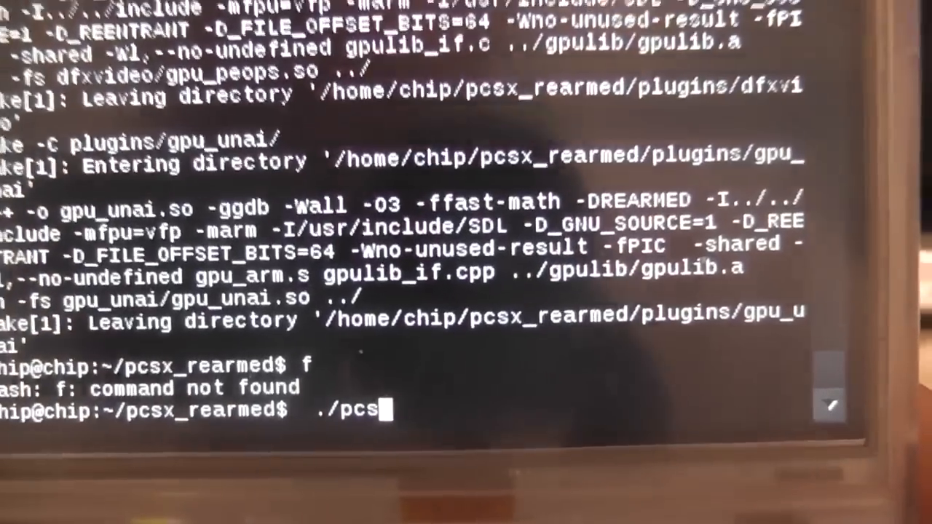
{"action": "type", "text": "x"}
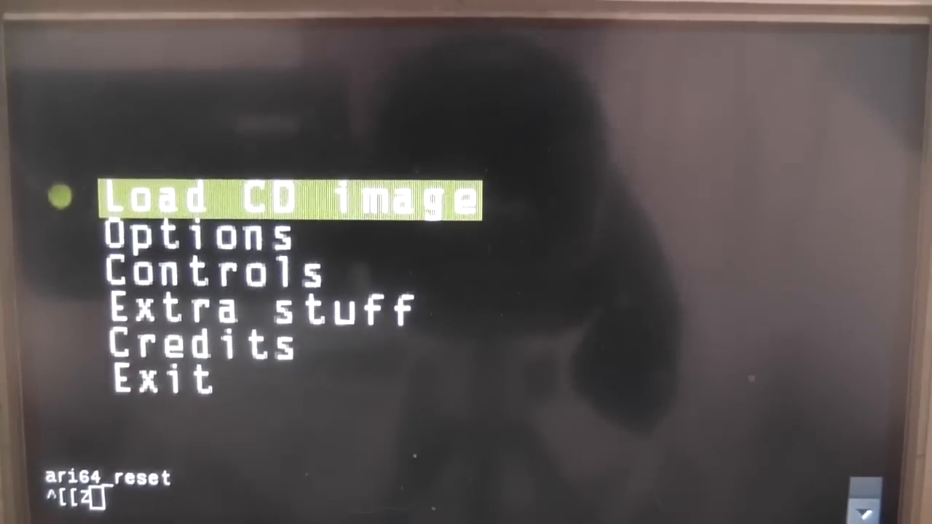
Step: Open Load CD image and browse from /tmp up to root and into /etc
{"action": "left_click", "coordinate": [291, 198]}
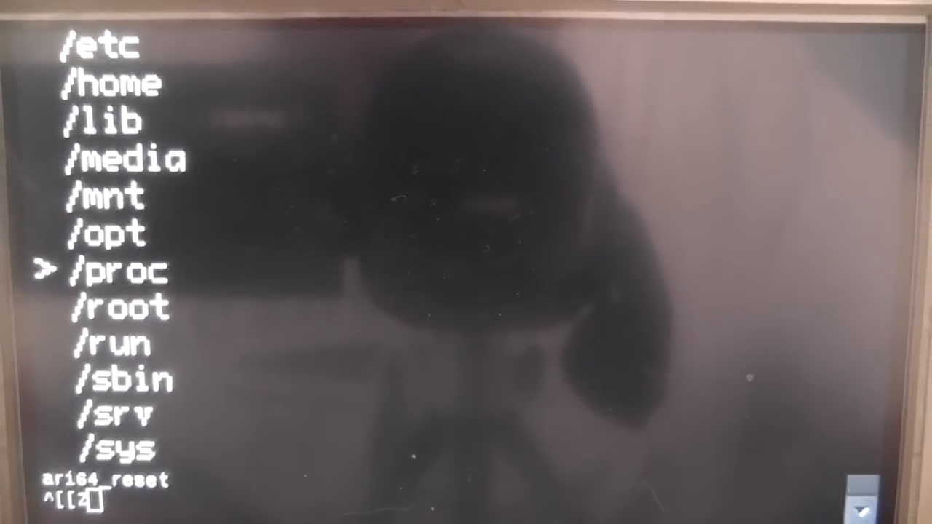
{"action": "scroll", "scroll_direction": "down", "scroll_amount": 3}
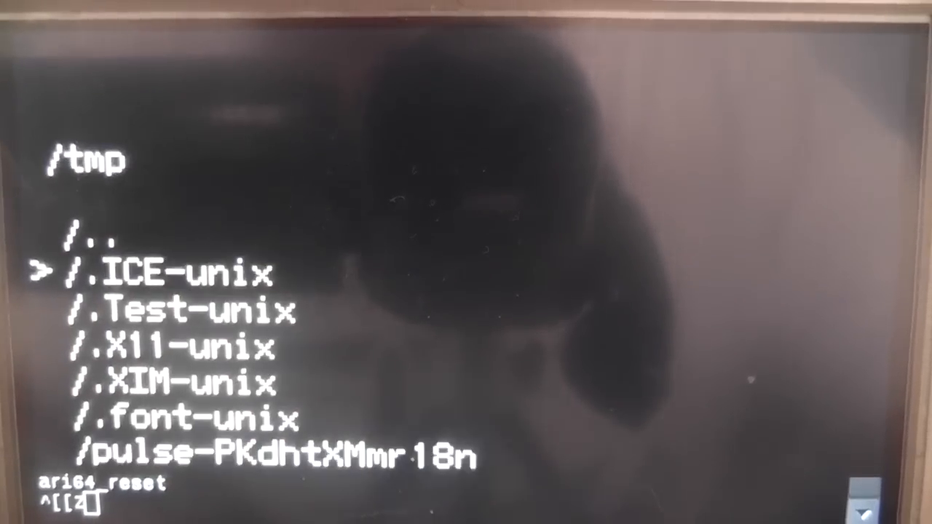
{"action": "key", "text": "Down"}
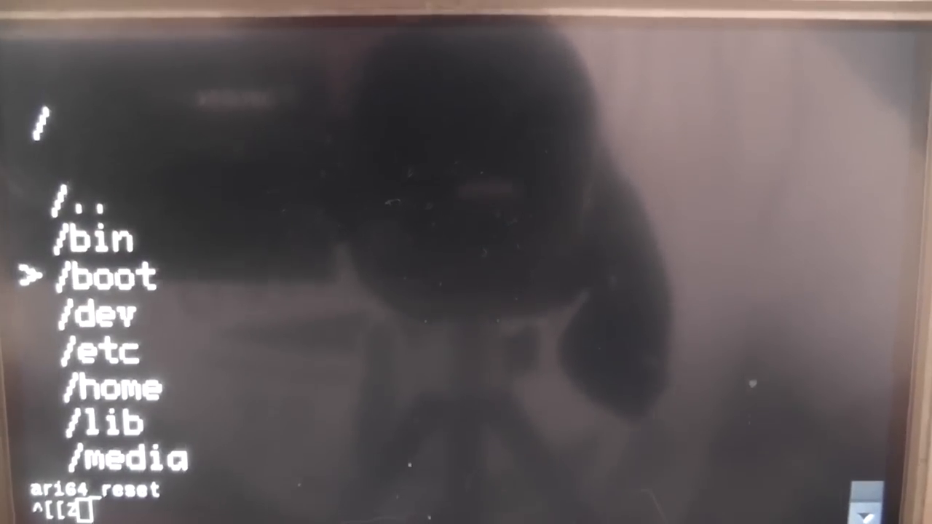
{"action": "key", "text": "Down"}
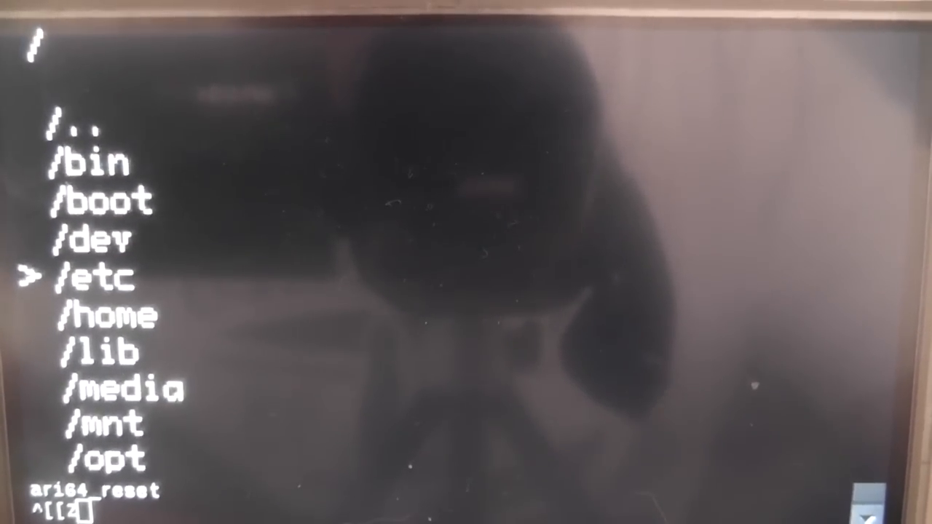
{"action": "key", "text": "enter"}
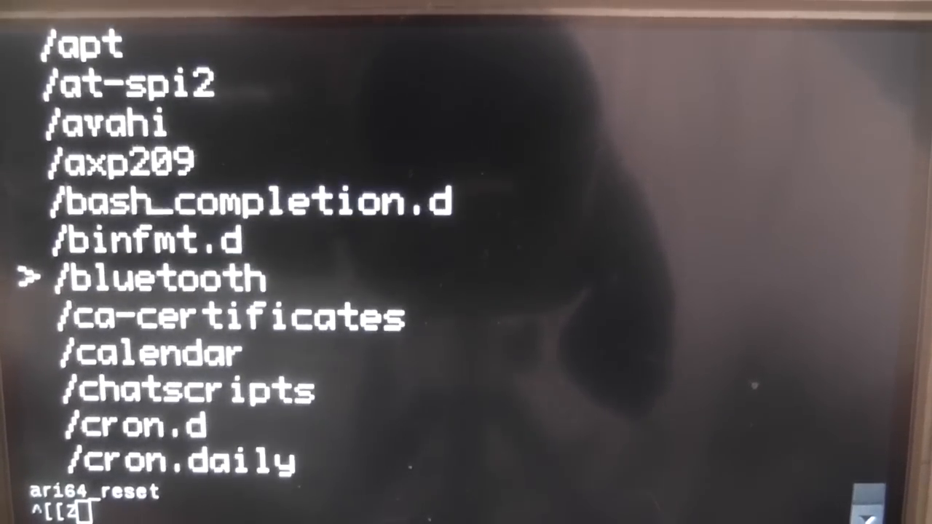
Step: Look through /home/chip for a disc image, then quit to the PocketCHIP home screen
{"action": "scroll", "scroll_direction": "down", "scroll_amount": 3}
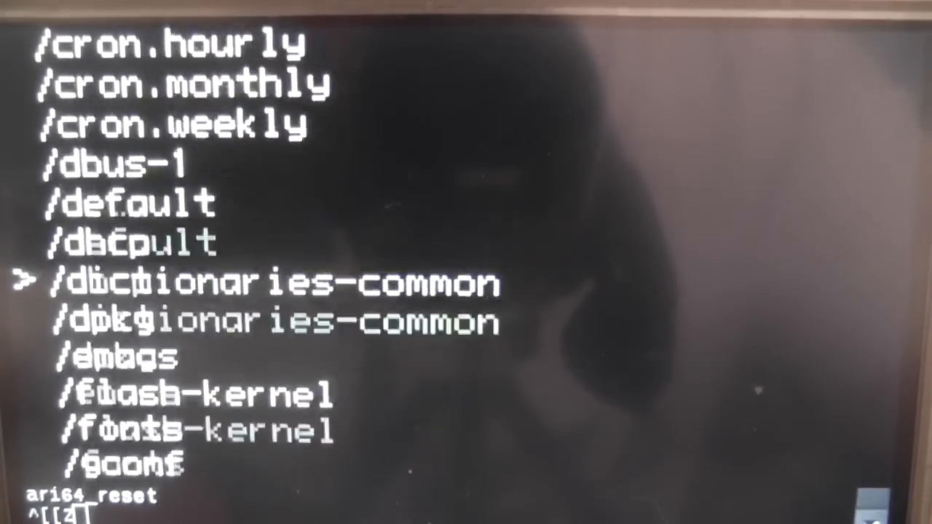
{"action": "scroll", "scroll_direction": "down", "scroll_amount": 3}
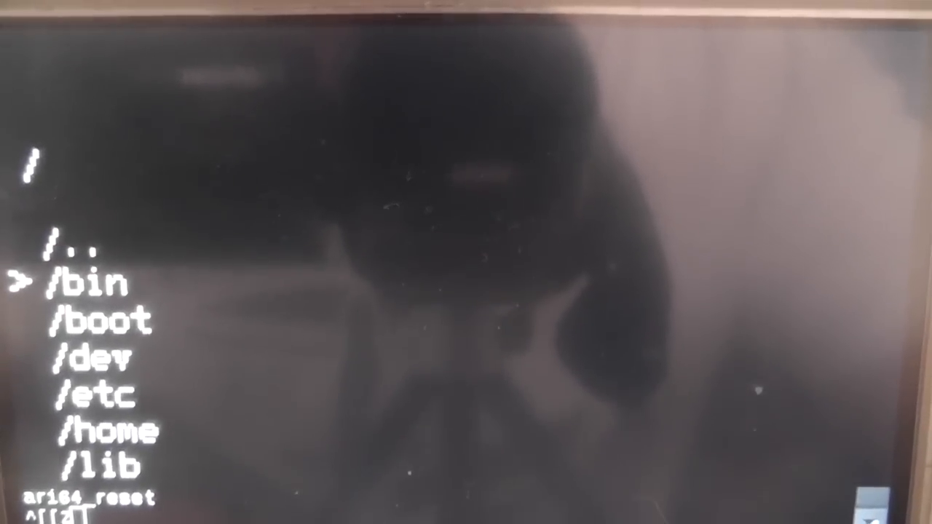
{"action": "key", "text": "Down"}
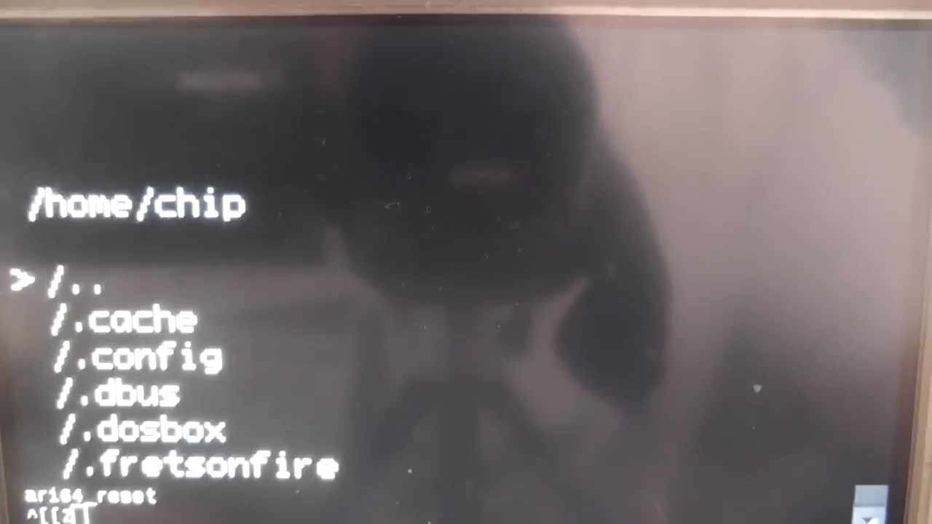
{"action": "key", "text": "Down"}
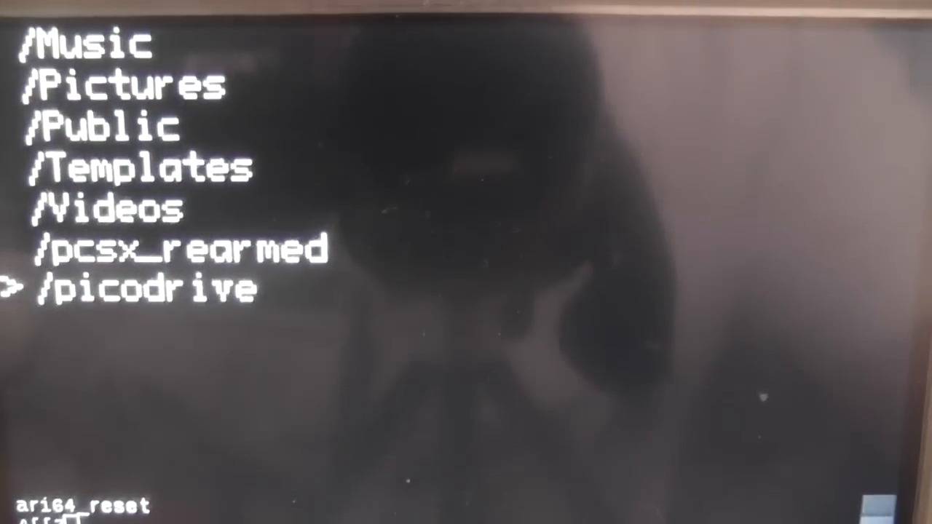
{"action": "key", "text": "Up"}
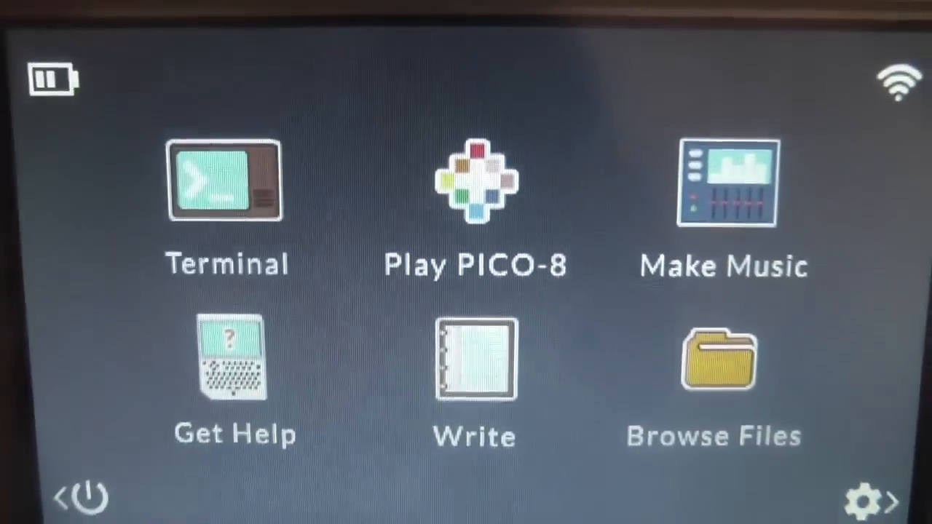
Step: Find the USB stick's path /media/chip/29B4-BF38 in PCManFM, then return to the emulator's browser
{"action": "left_click", "coordinate": [474, 181]}
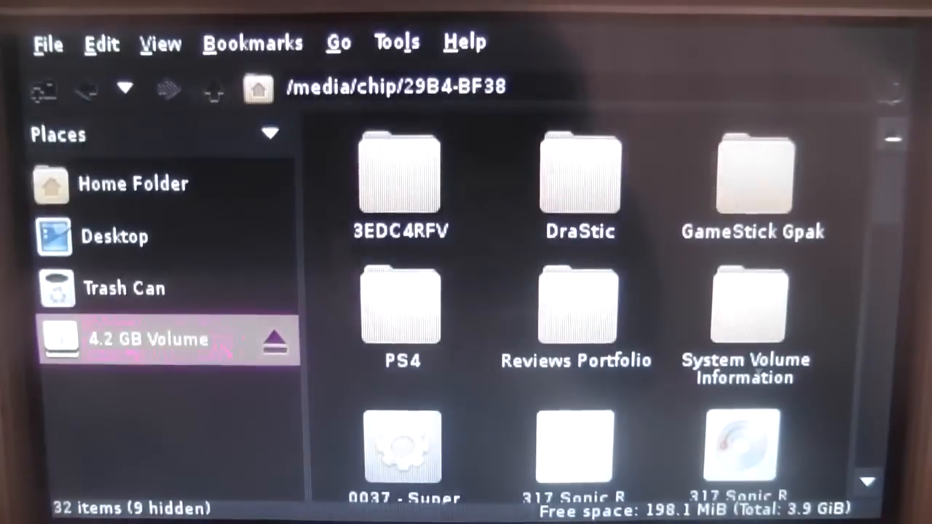
{"action": "left_click", "coordinate": [148, 337]}
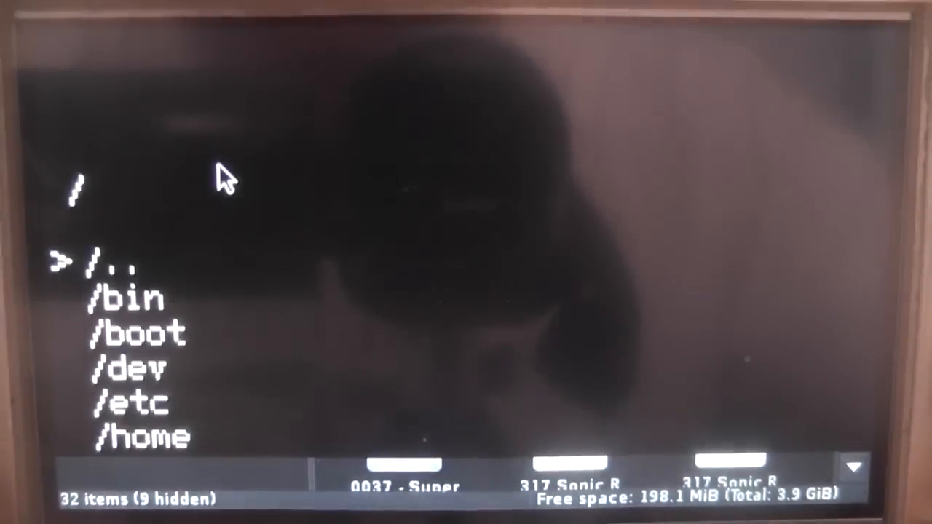
Step: Scroll the disc browser to /media and open the chip folder
{"action": "scroll", "scroll_direction": "down", "scroll_amount": 3}
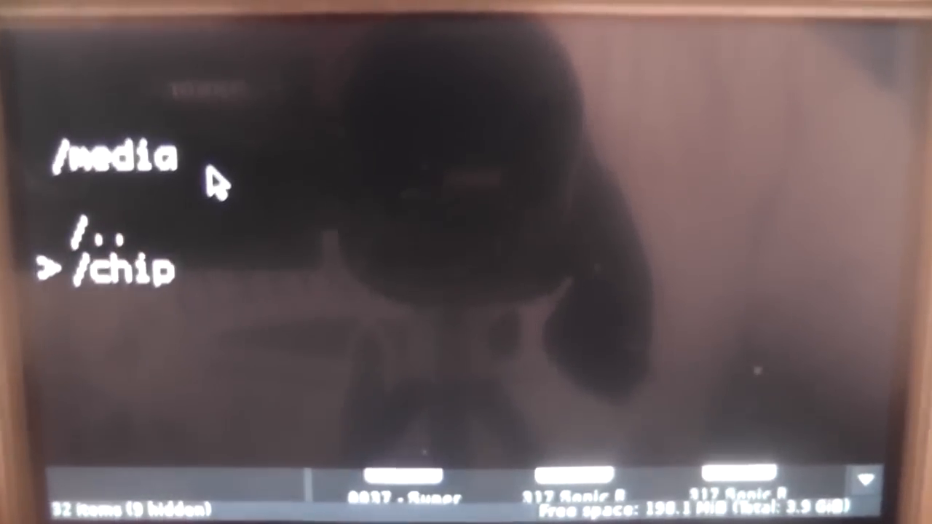
{"action": "left_click", "coordinate": [102, 267]}
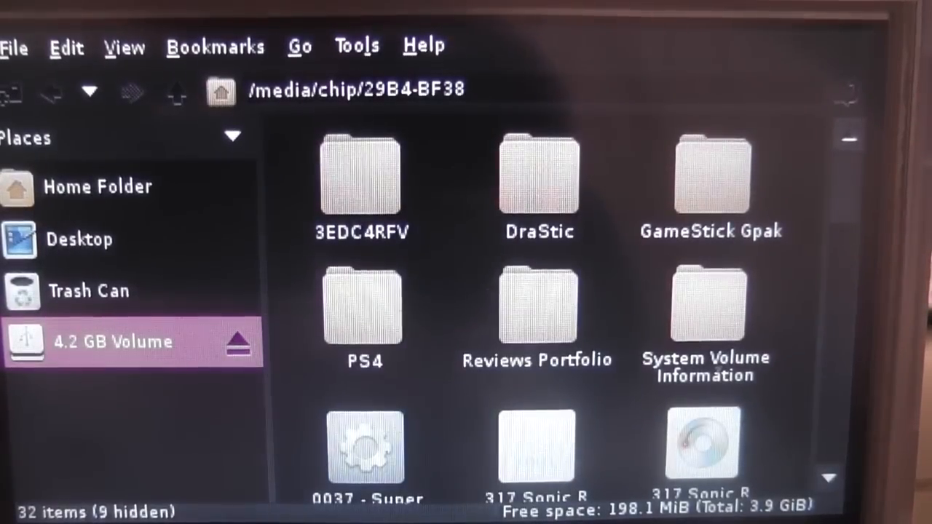
Step: Relaunch ./pcsx from the terminal and open the Load CD image chooser
{"action": "left_click", "coordinate": [14, 46]}
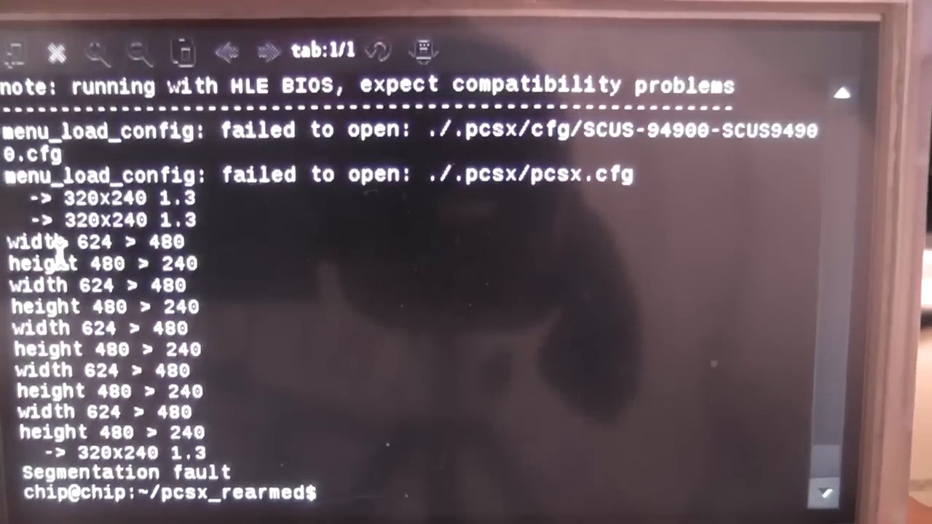
{"action": "type", "text": "./"}
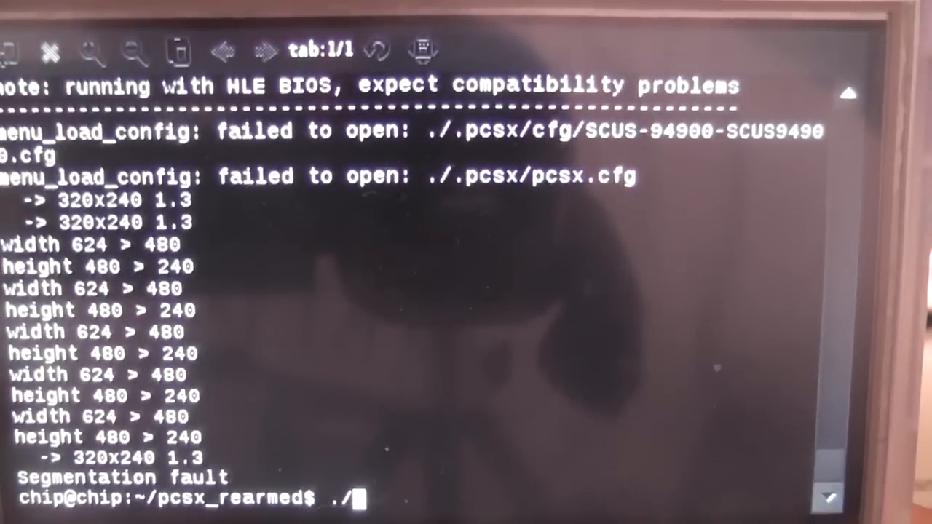
{"action": "type", "text": "pc"}
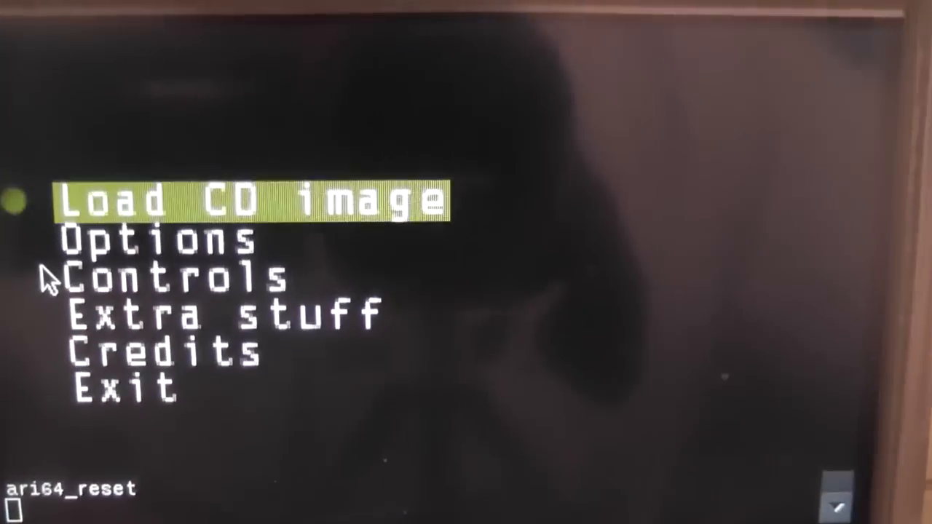
{"action": "left_click", "coordinate": [252, 200]}
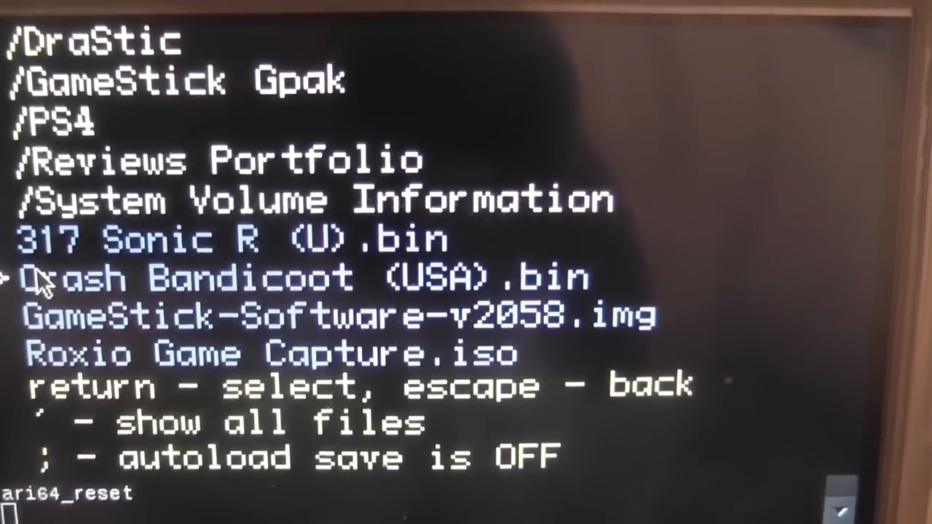